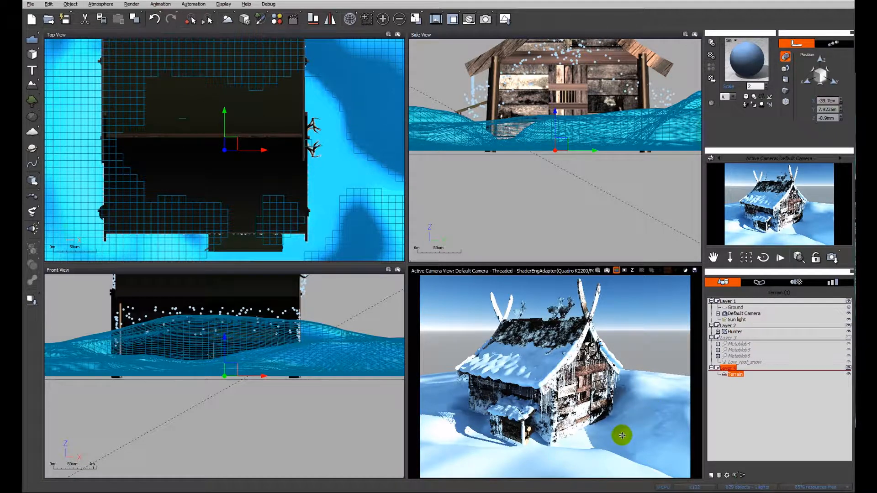
mouse_move(645, 399)
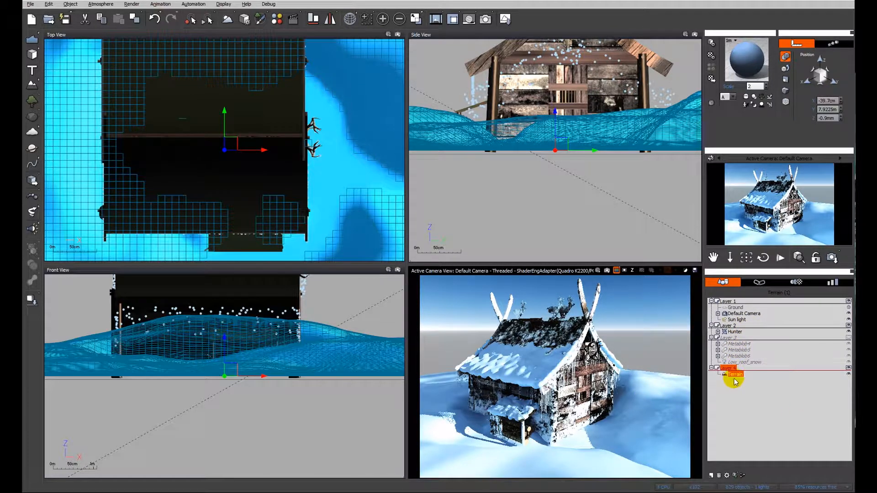
mouse_move(742, 404)
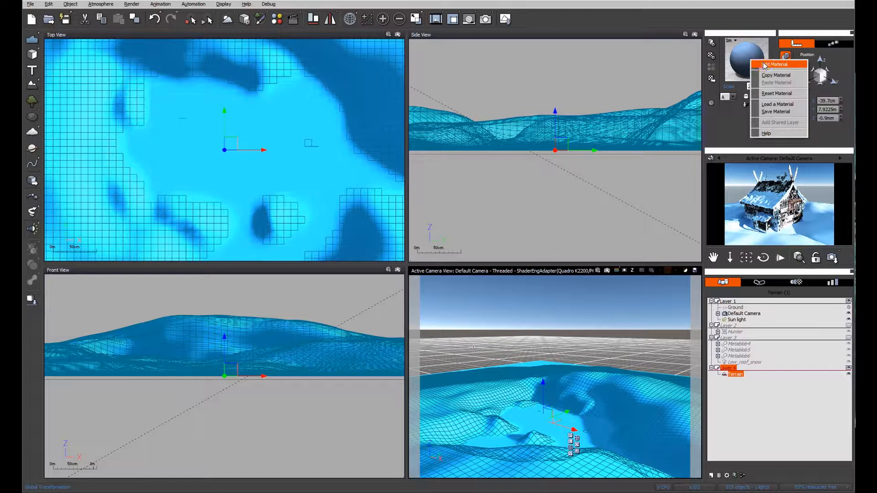
Bring up the Advanced Material Editor on the terrain's Snow material.
click(774, 64)
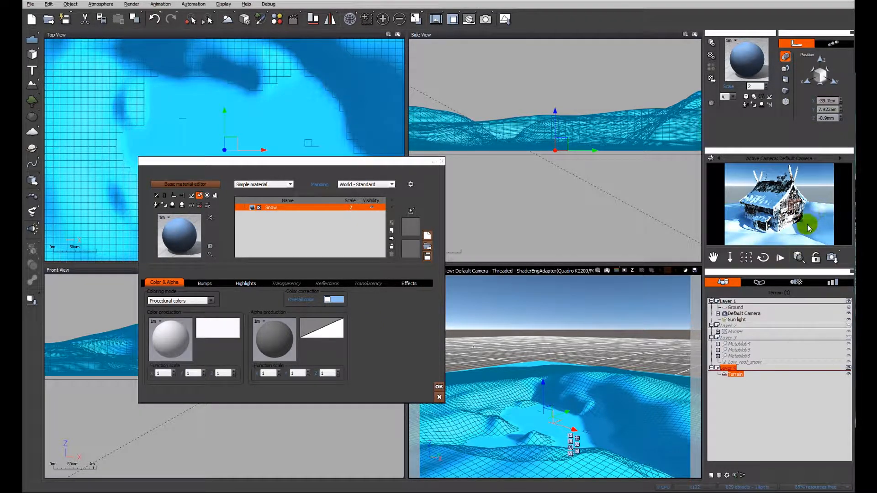
mouse_move(804, 222)
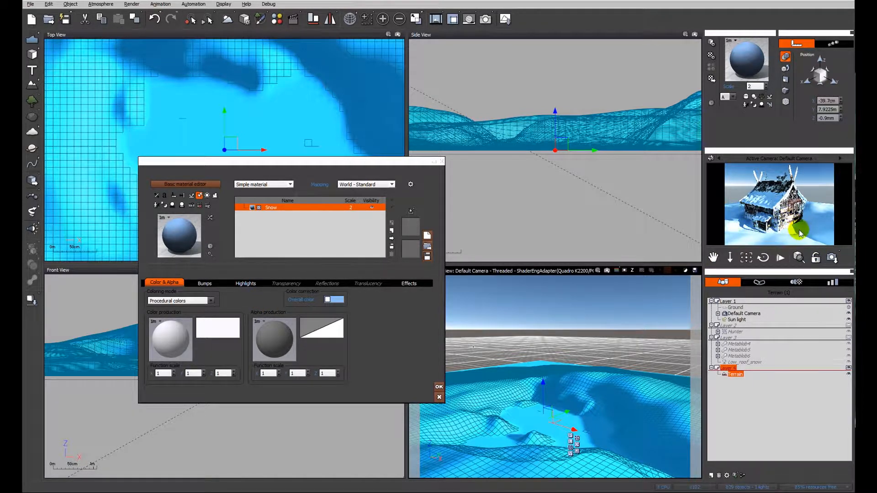
mouse_move(750, 234)
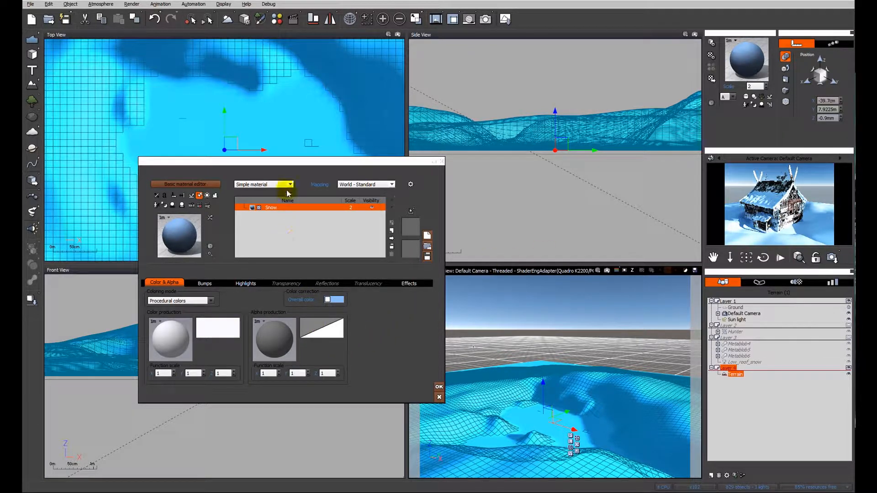
Switch the material type from Simple to Mixed material and show its Influence of Environment settings.
click(290, 185)
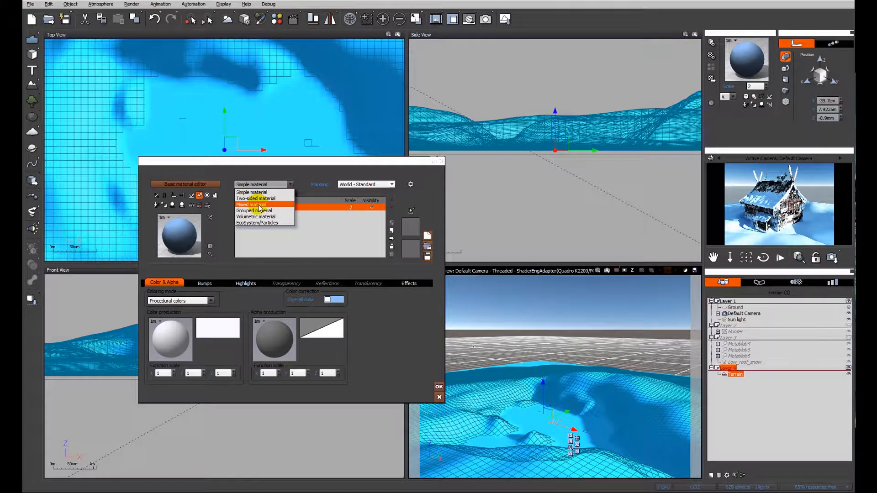
click(250, 204)
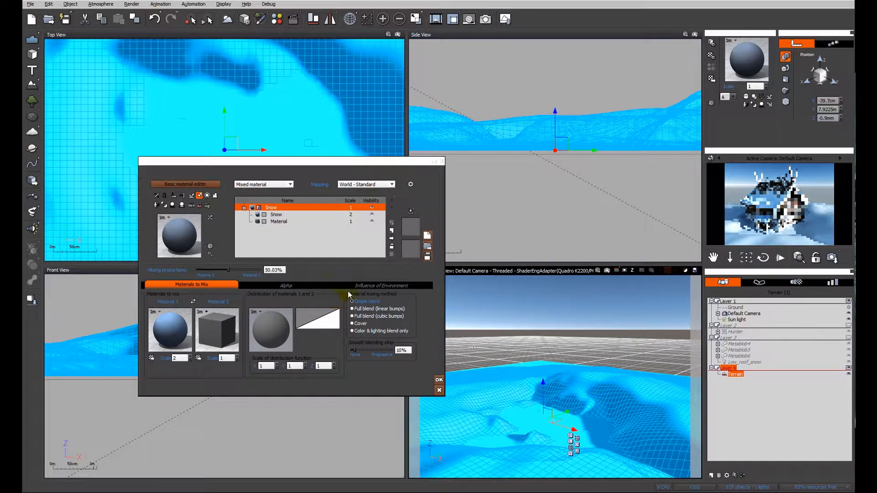
click(382, 286)
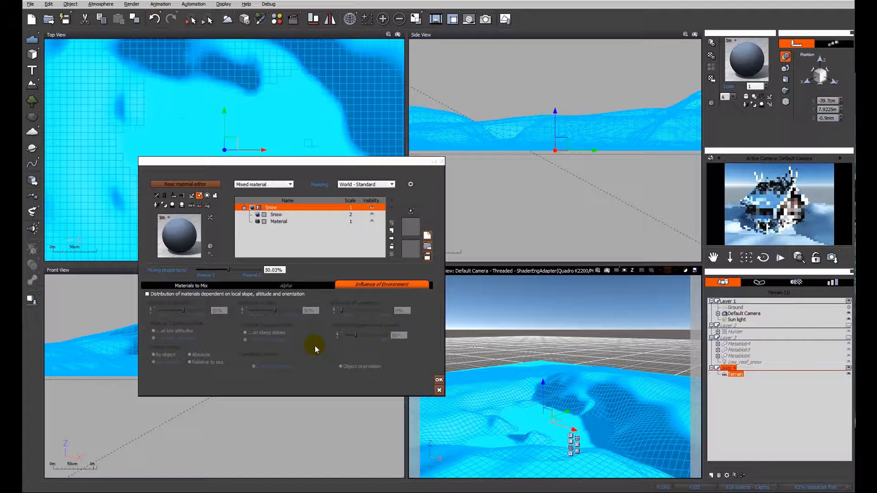
Enable distribution dependent on local slope, altitude and orientation for the mix.
click(147, 293)
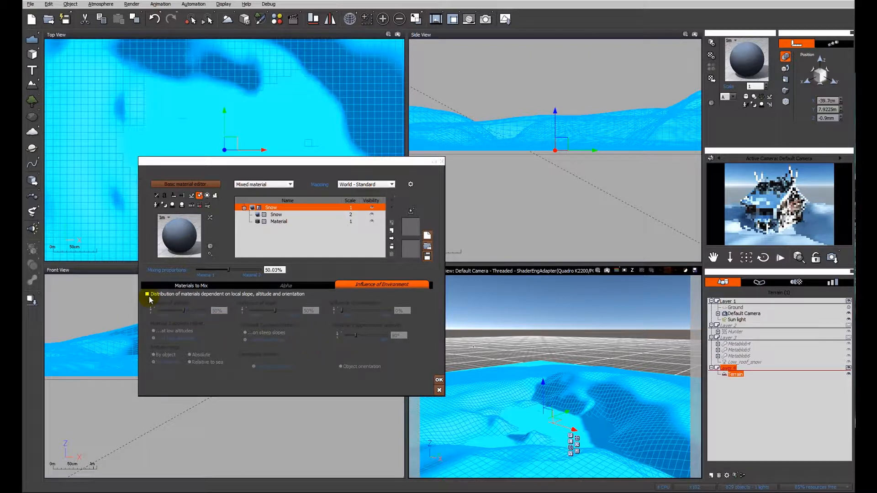
click(147, 294)
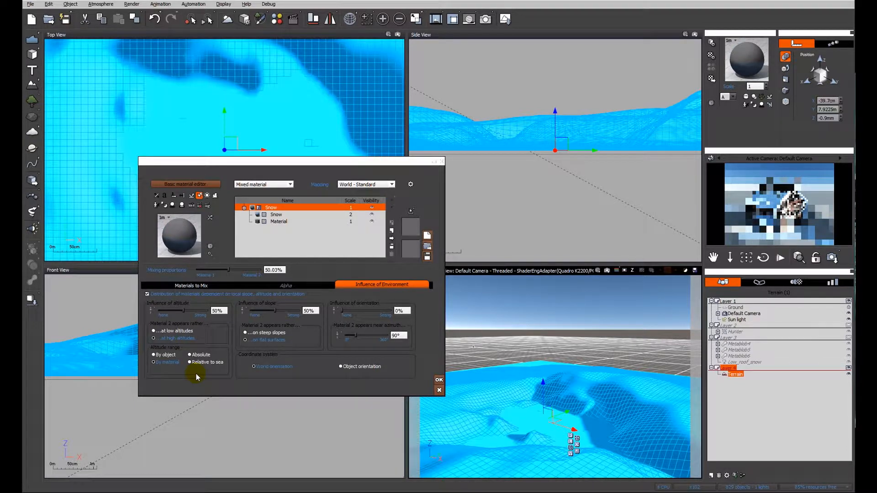
click(190, 285)
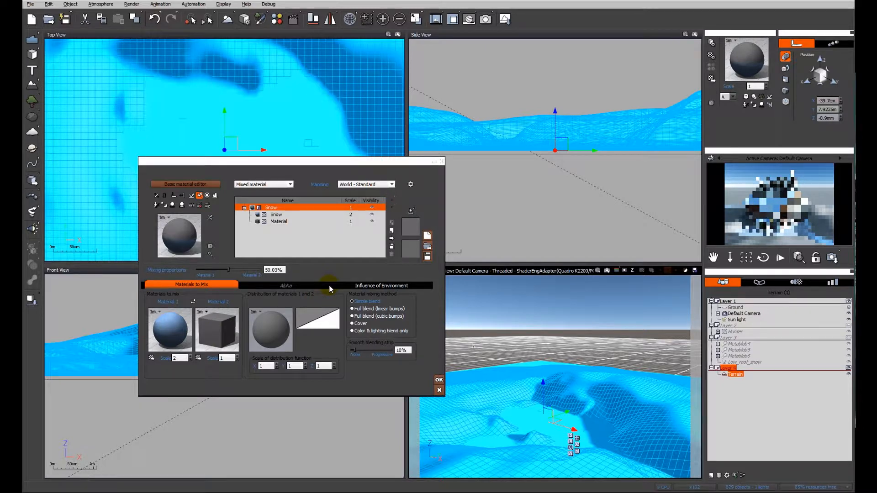
click(382, 285)
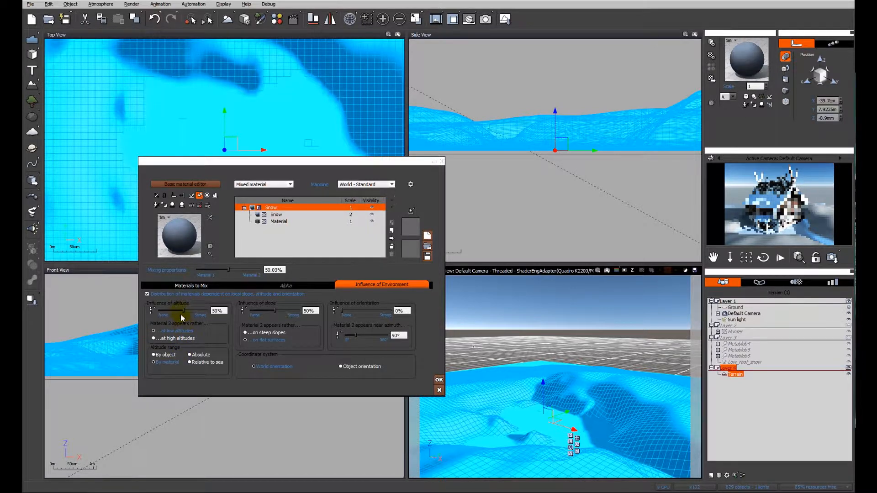
Set altitude and slope influence both to 100%, favouring the second material at high altitudes and flat surfaces.
drag(183, 310, 216, 311)
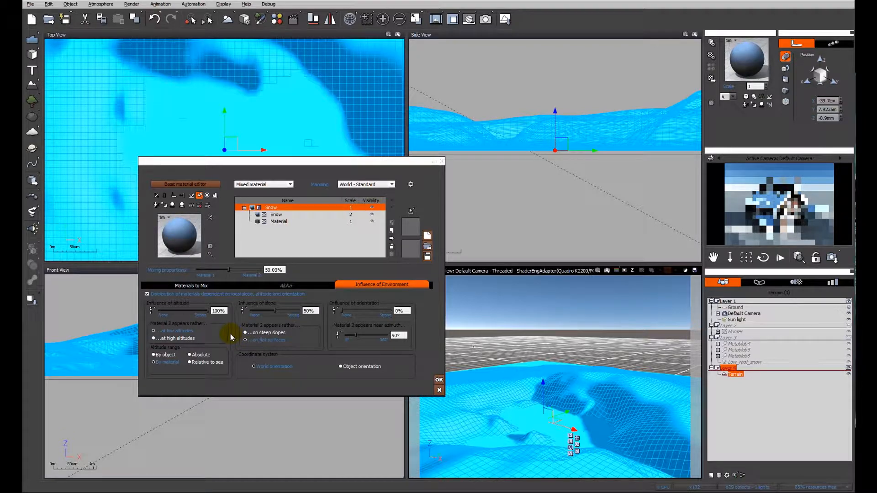
click(246, 333)
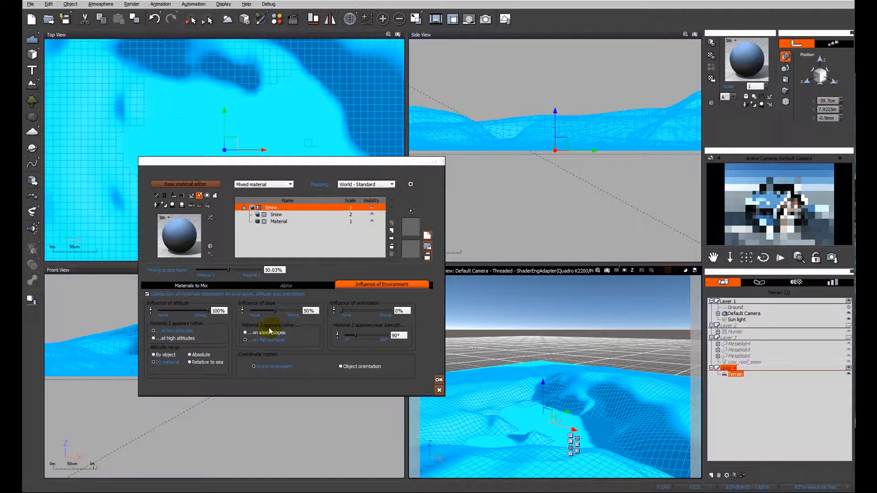
click(246, 340)
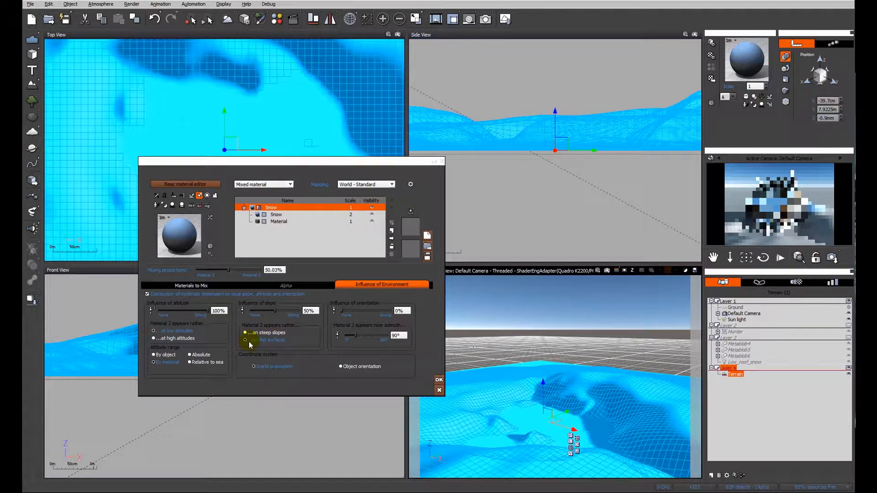
drag(266, 310, 274, 310)
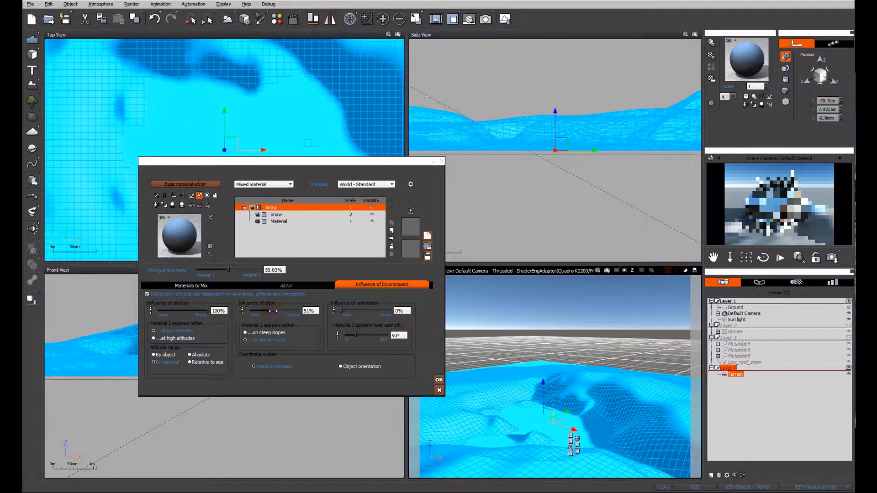
drag(274, 311, 313, 311)
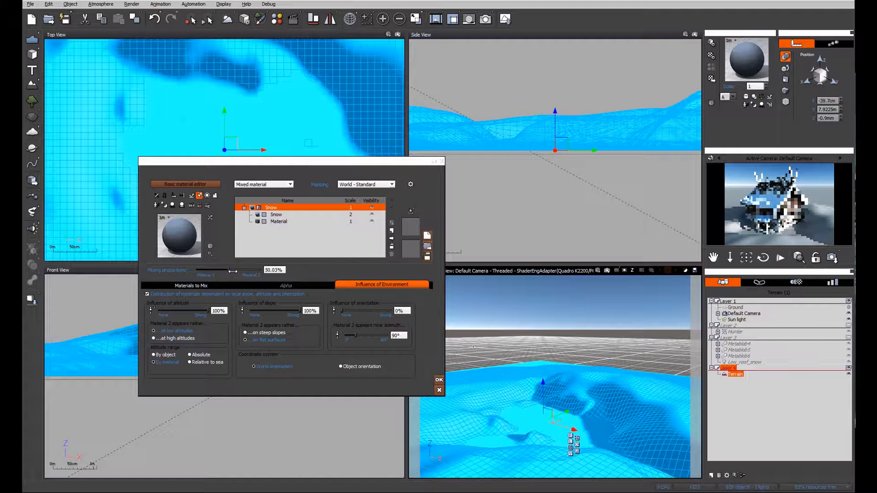
Lower the Mixing proportions slider to about 11.10%.
drag(233, 272, 216, 271)
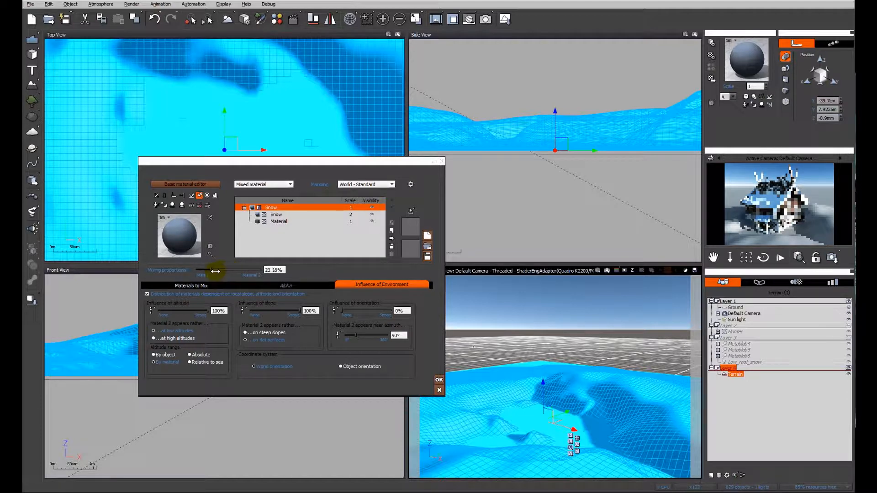
drag(217, 271, 213, 271)
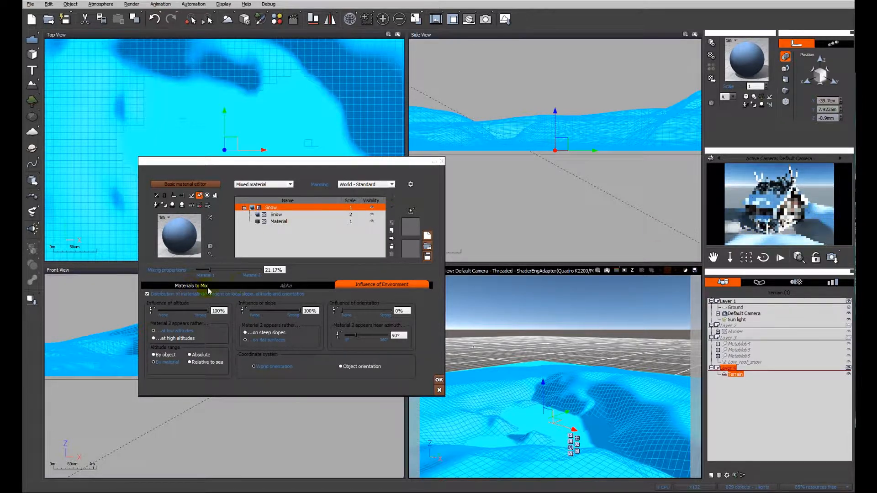
drag(211, 270, 215, 271)
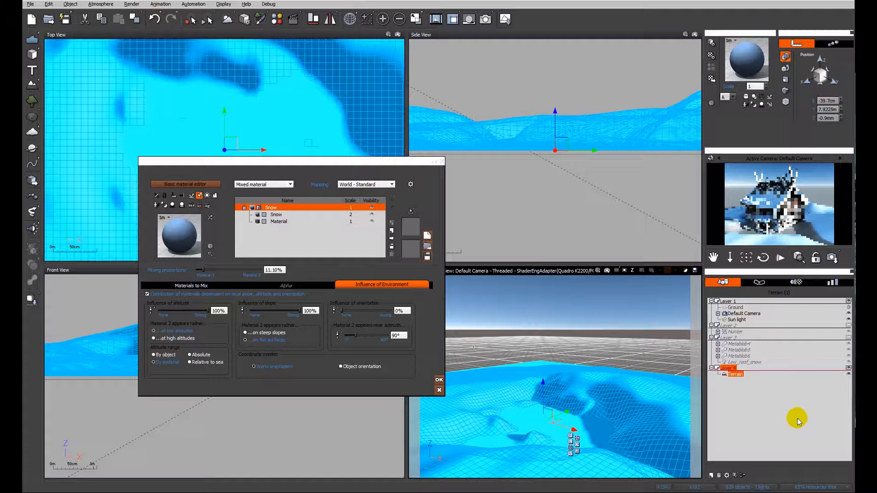
mouse_move(792, 414)
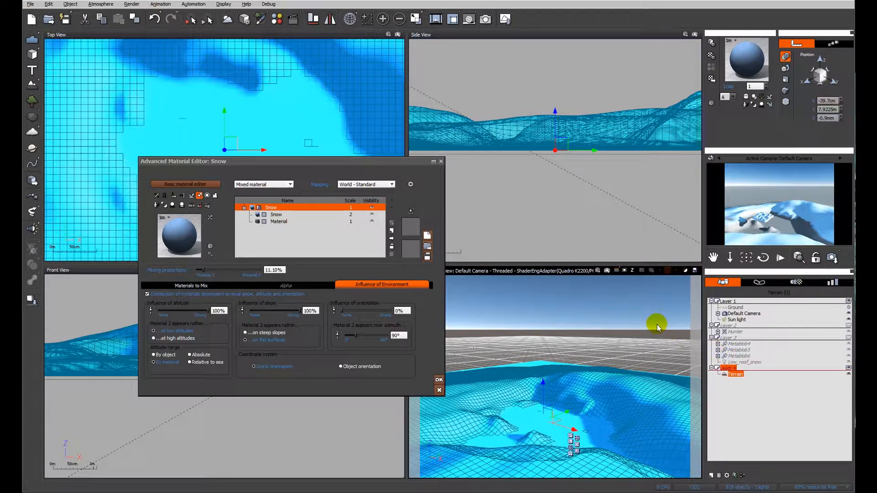
mouse_move(833, 275)
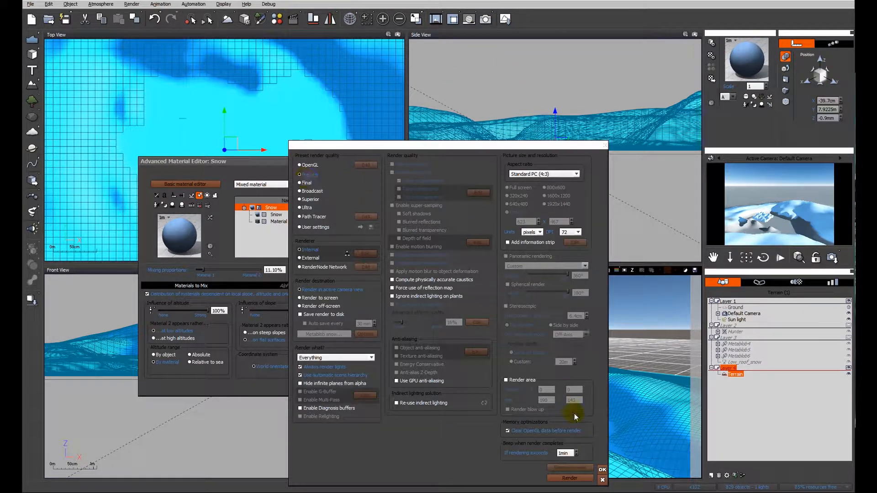
Render a preview of the terrain from Render Options and close the finished render window.
click(569, 478)
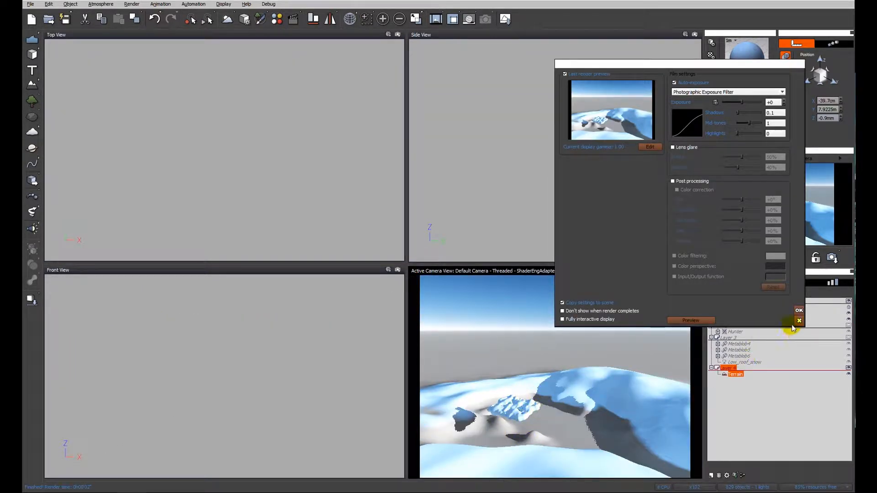
click(798, 311)
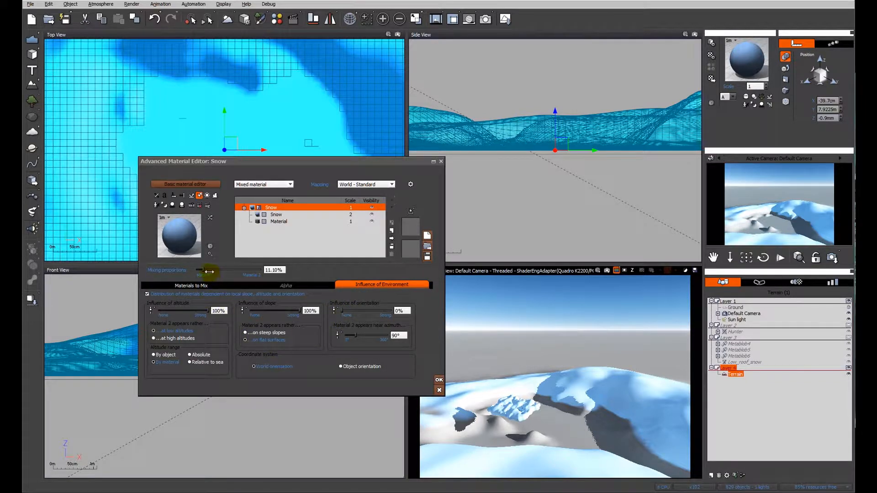
Lower the mixing proportion to 3.72%, render a preview and close the render window.
drag(211, 272, 206, 273)
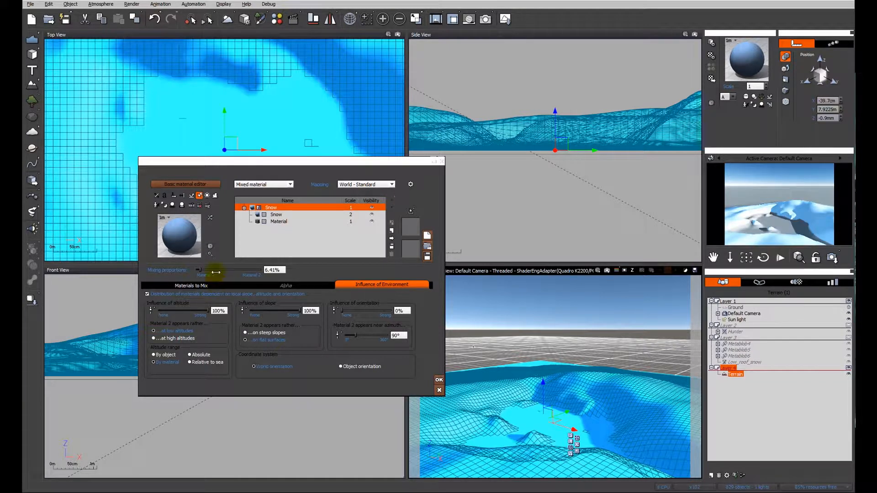
drag(216, 274, 223, 278)
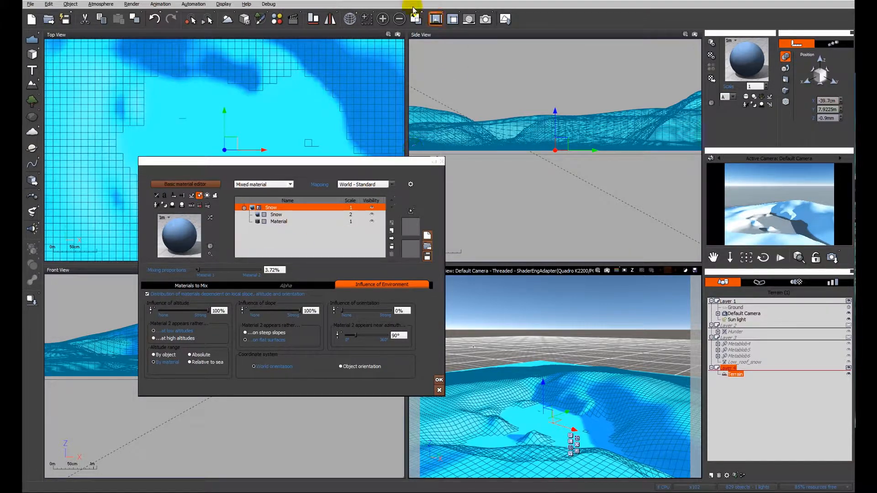
click(439, 380)
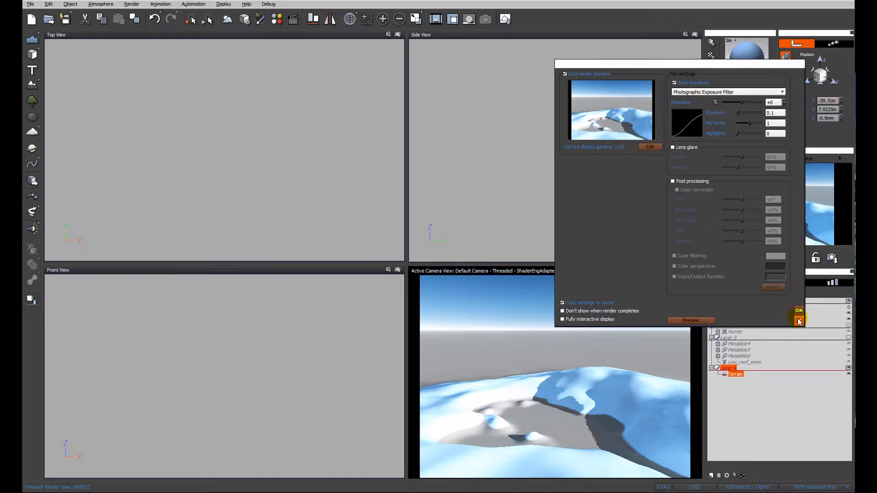
click(799, 321)
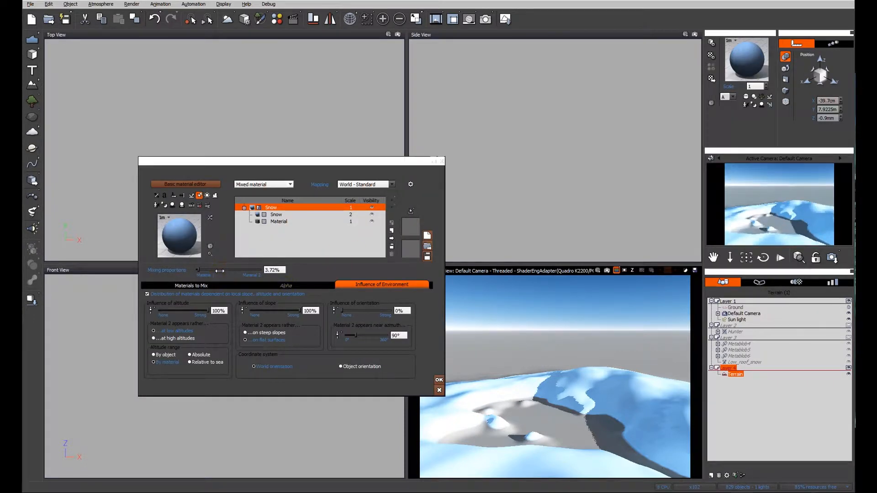
Set the mixing proportion to 1%, re-render past the render stack warning, and show the Materials to Mix settings.
drag(210, 271, 218, 270)
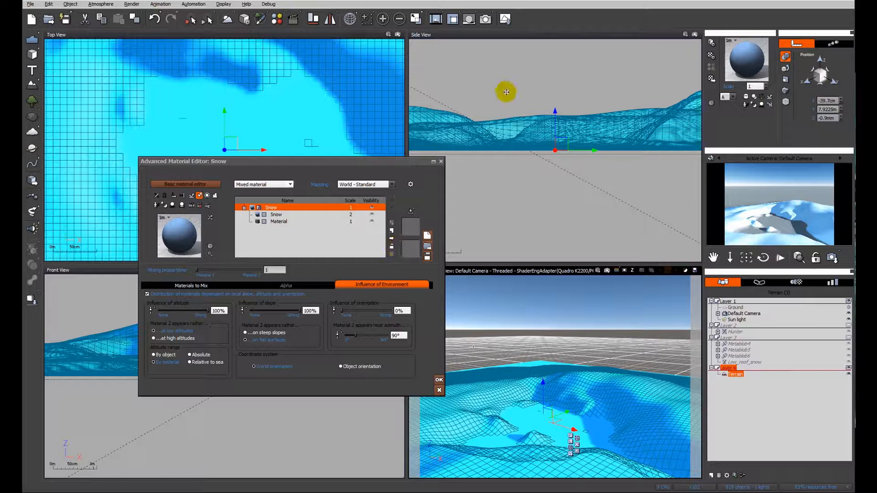
click(439, 380)
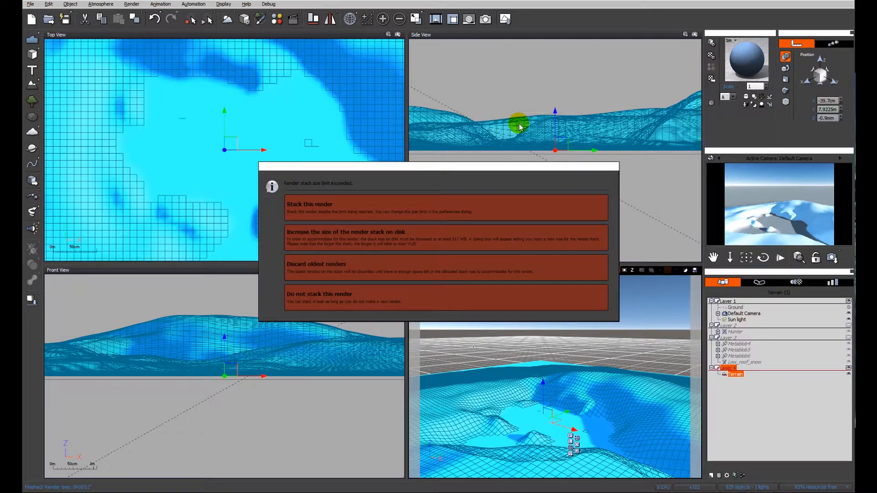
click(309, 204)
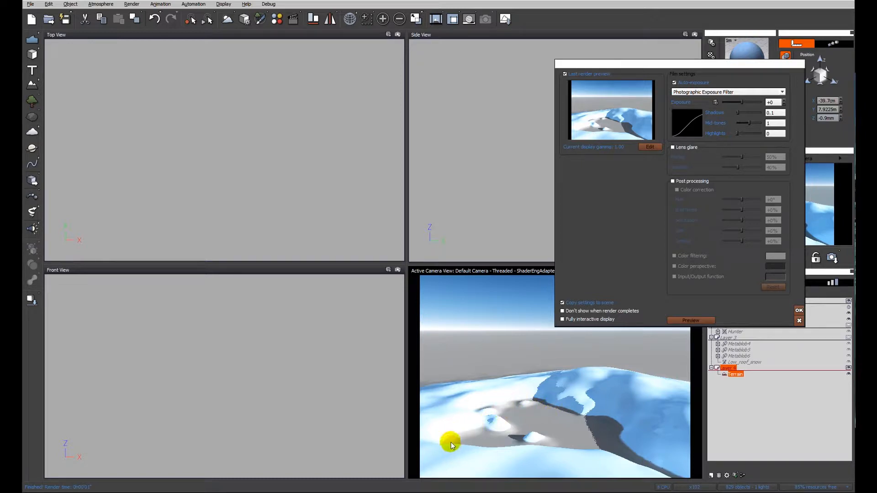
mouse_move(785, 340)
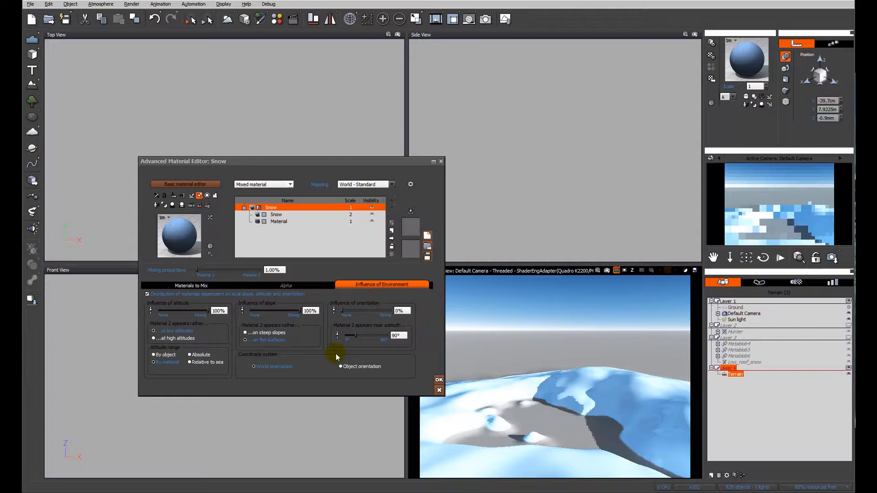
click(191, 284)
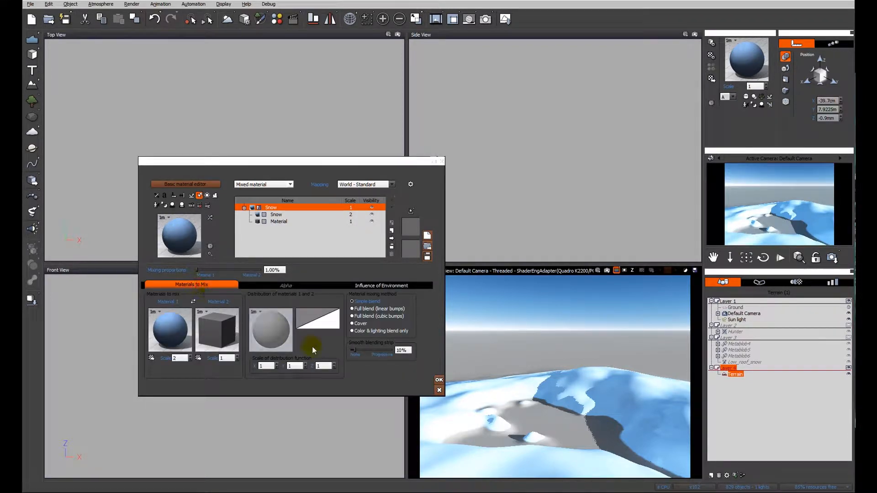
Widen the smooth blending strip to 47%, re-rendering and discarding oldest renders, then select the second mixed material.
drag(354, 350, 367, 350)
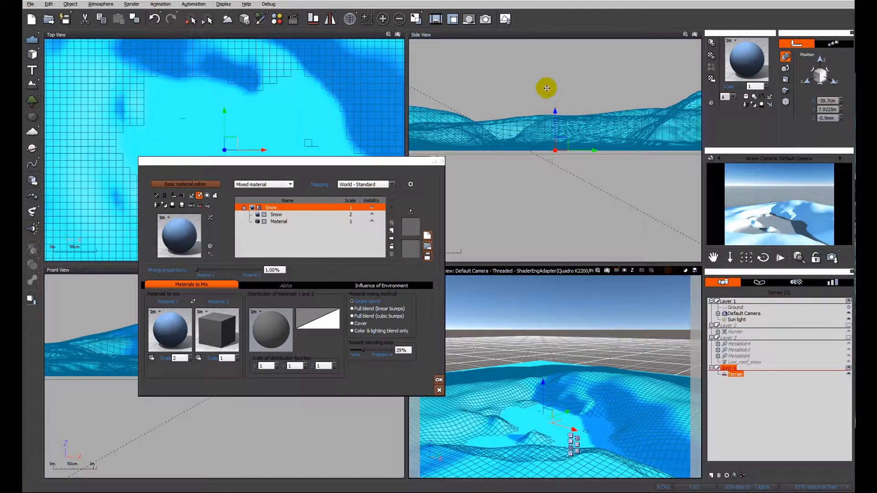
click(439, 380)
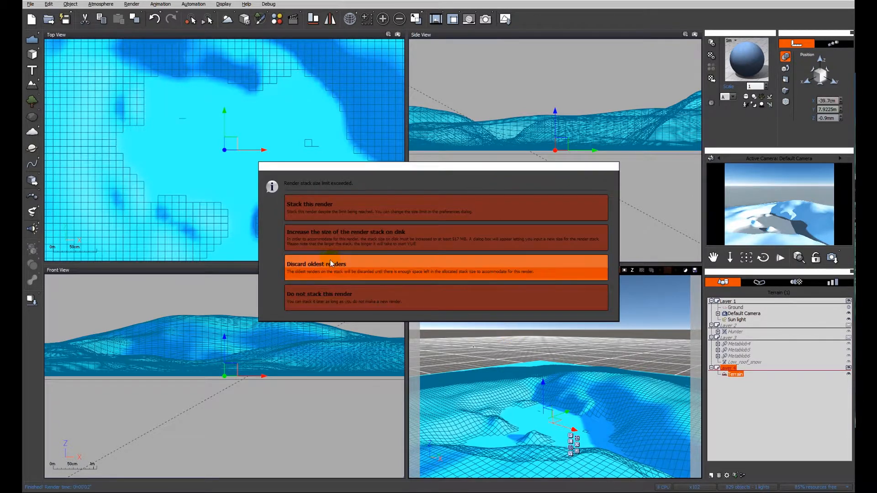
click(317, 264)
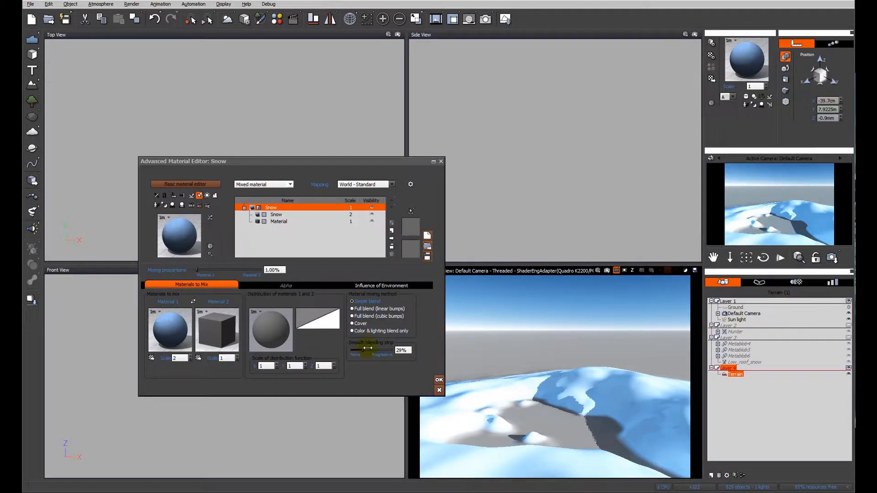
drag(368, 348, 377, 348)
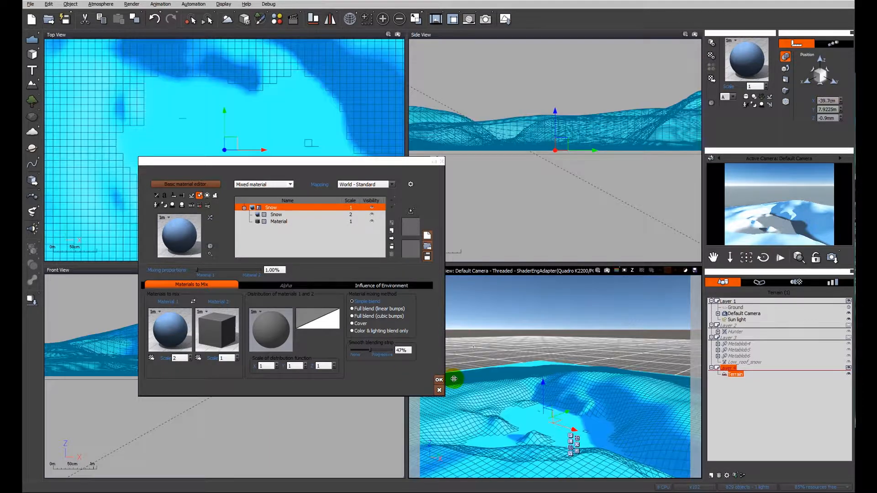
click(438, 379)
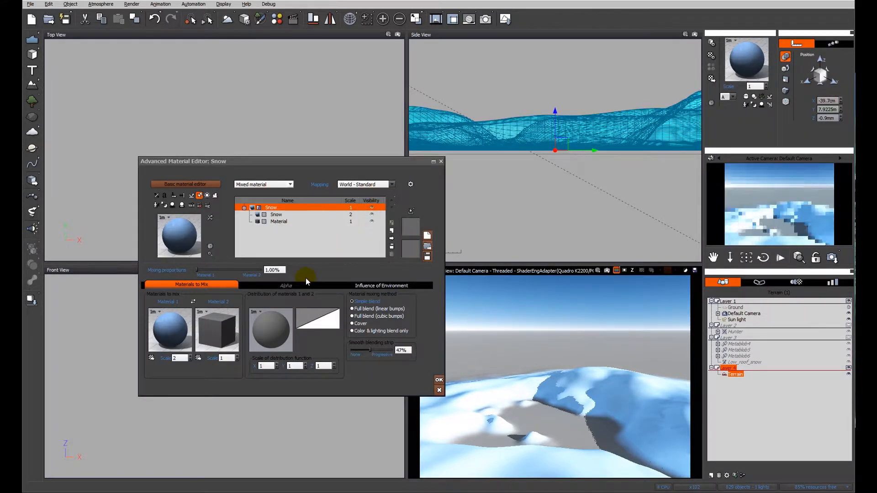
click(278, 221)
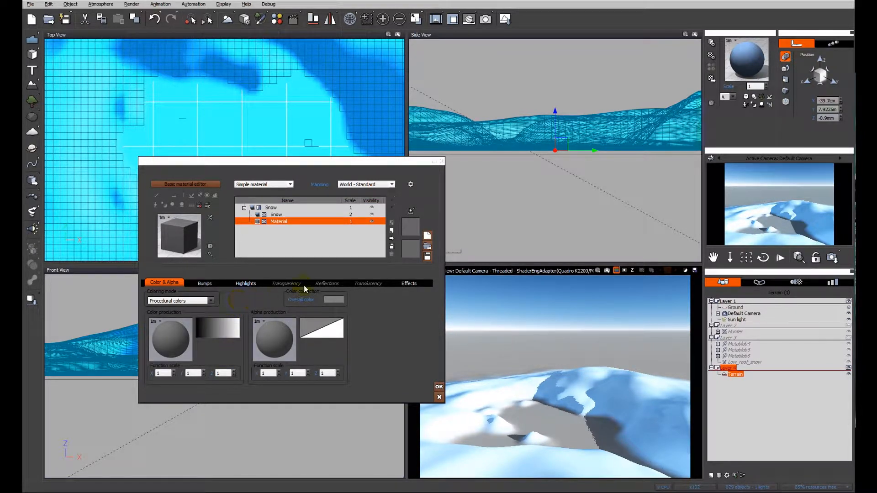
mouse_move(393, 234)
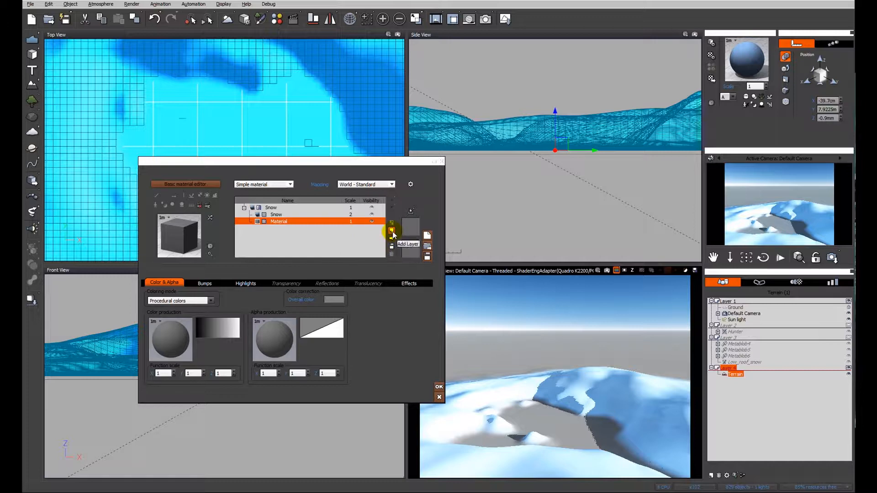
Add a new layer with overall colour pale blue (183,238,253) and select the base material beneath it.
click(392, 234)
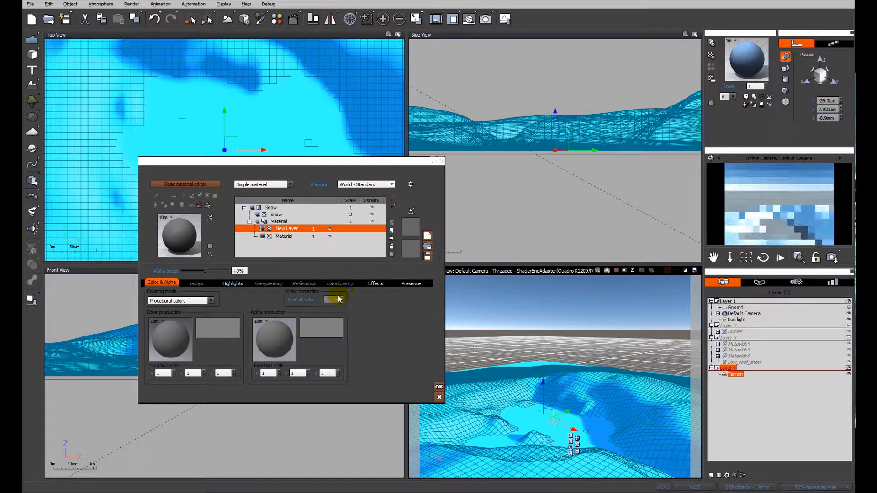
click(332, 300)
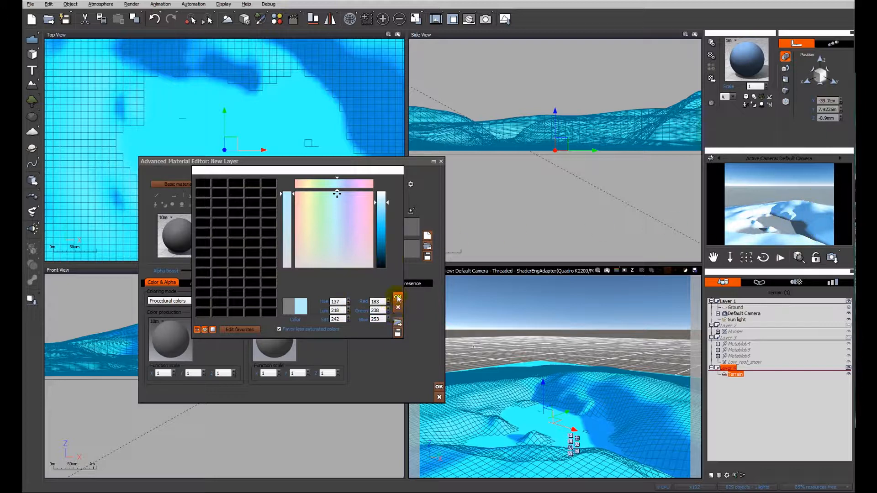
click(397, 297)
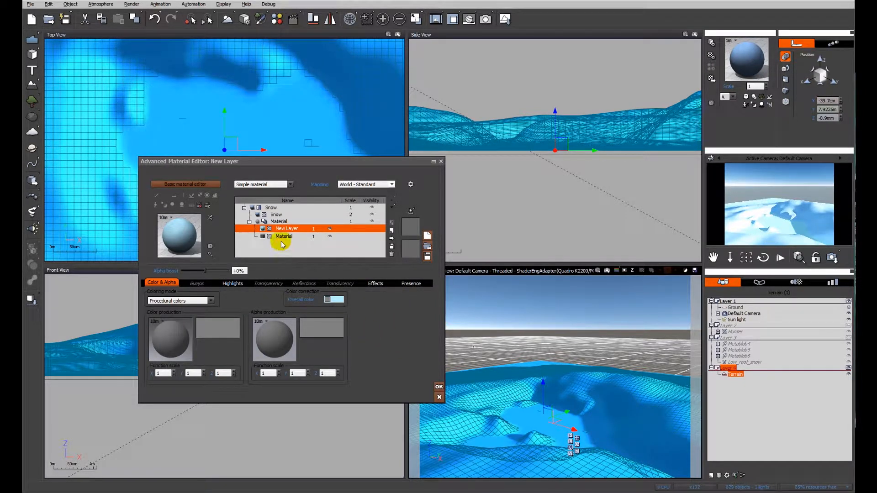
double_click(283, 236)
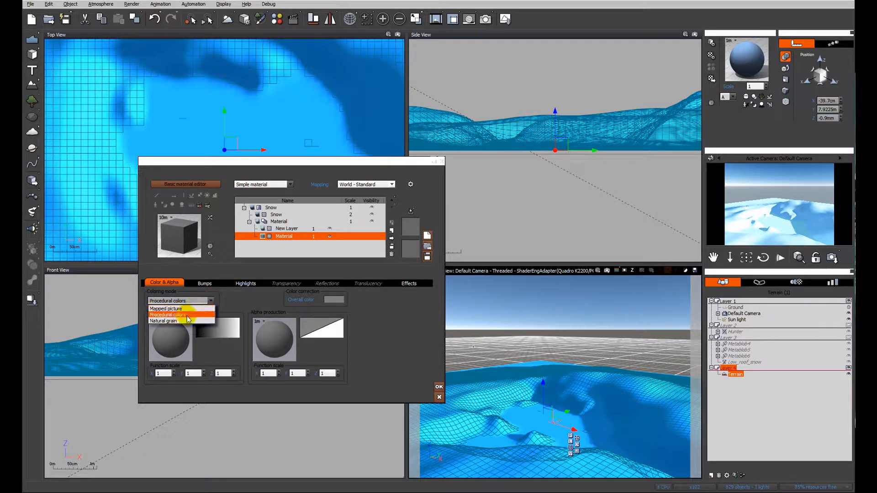
Set the base layer's coloring mode to Natural grain with dark grey (48,48,48) grain colour.
click(163, 321)
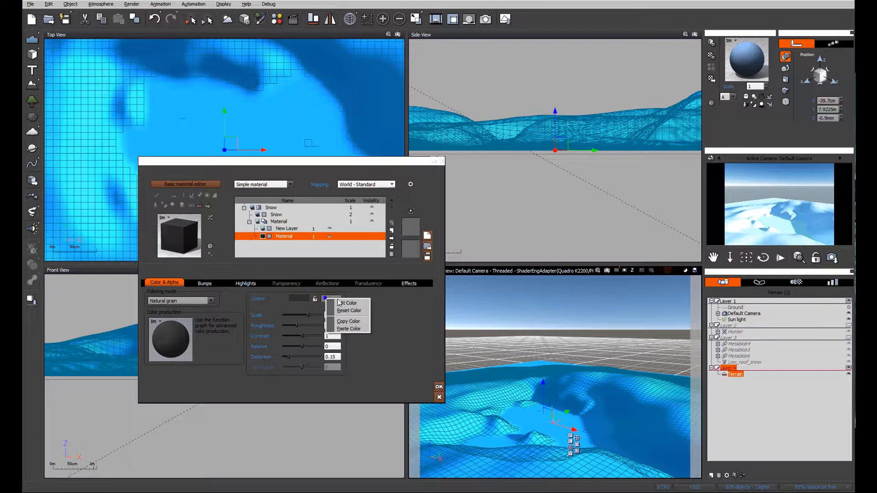
click(347, 303)
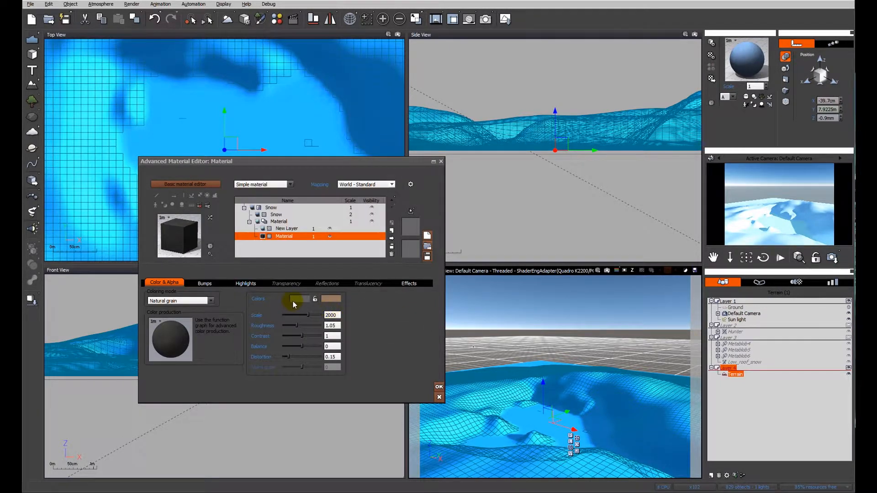
click(296, 298)
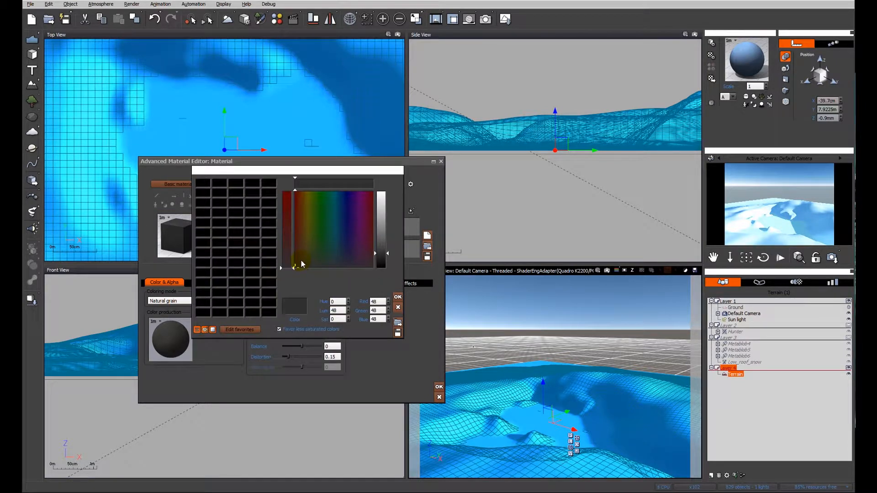
click(398, 307)
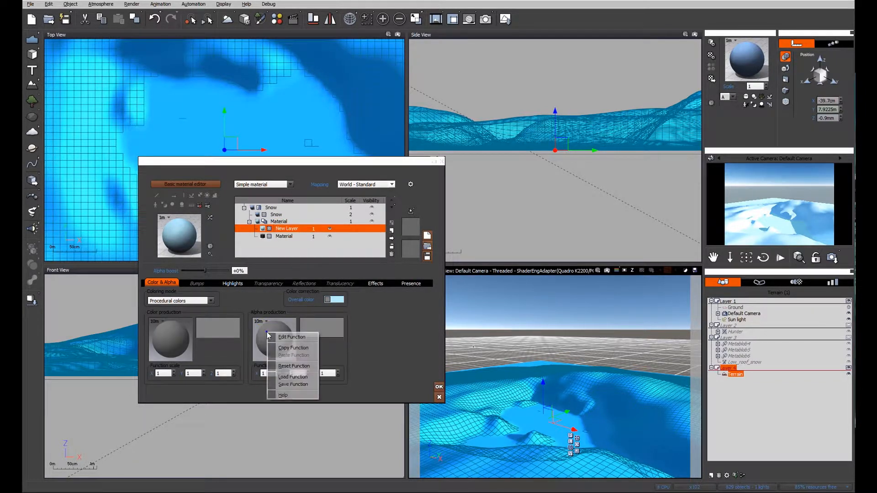
mouse_move(292, 338)
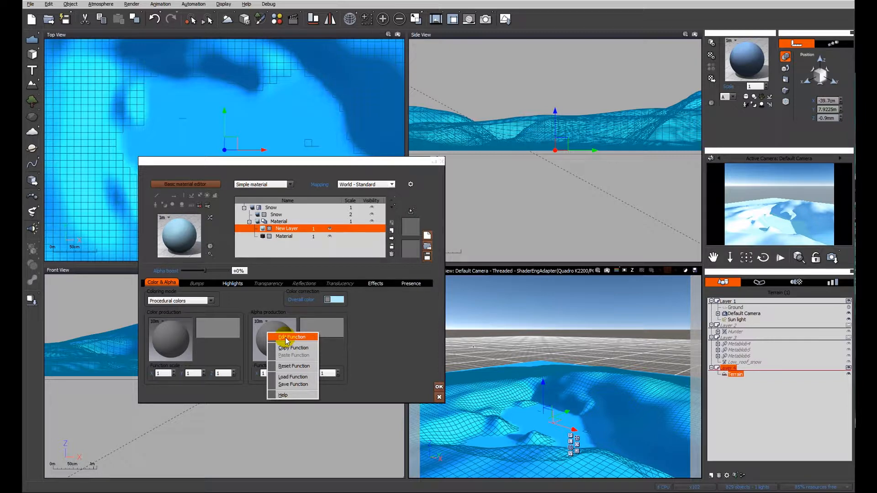
Drive the ice layer's alpha with a Simple Fractal node fed by Position for mottled patches.
click(293, 337)
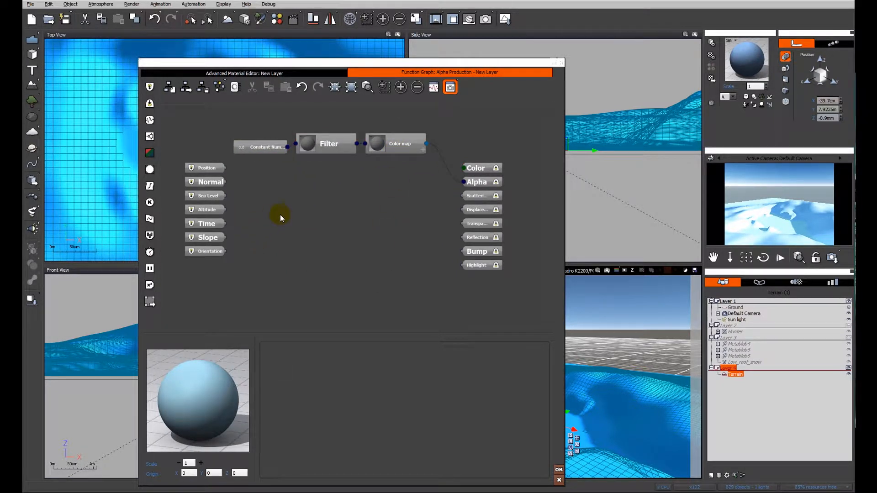
right_click(279, 219)
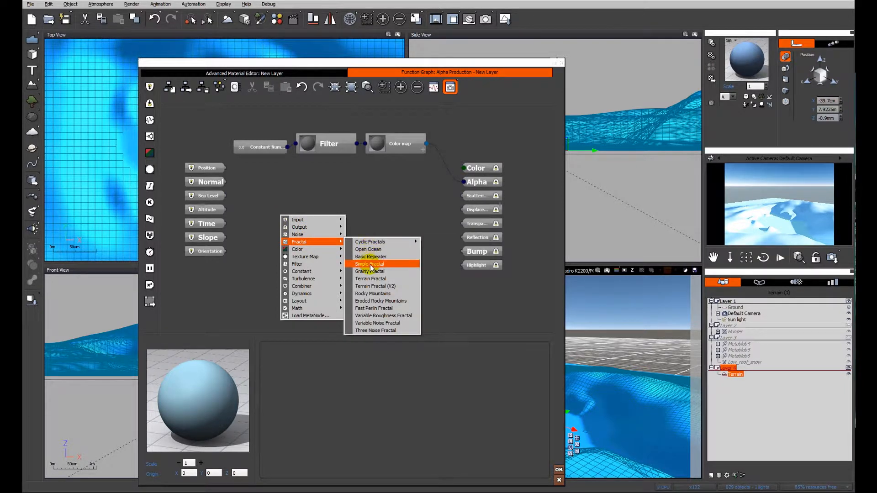
click(368, 264)
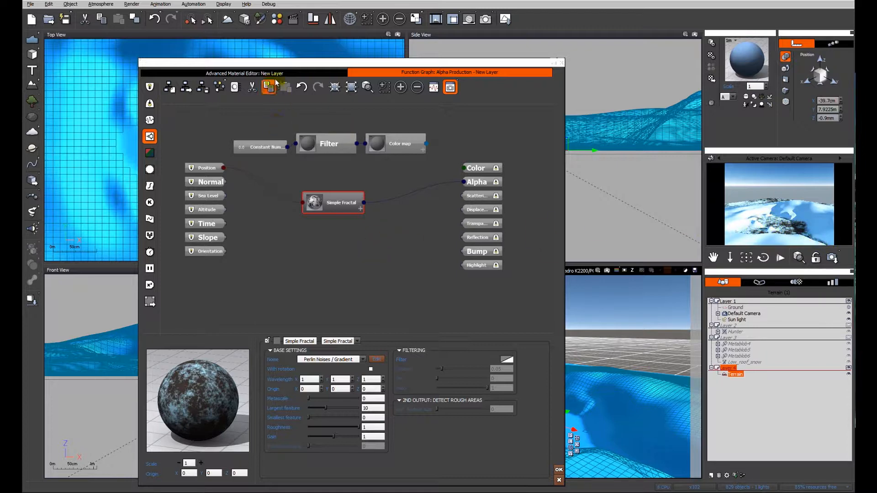
click(245, 73)
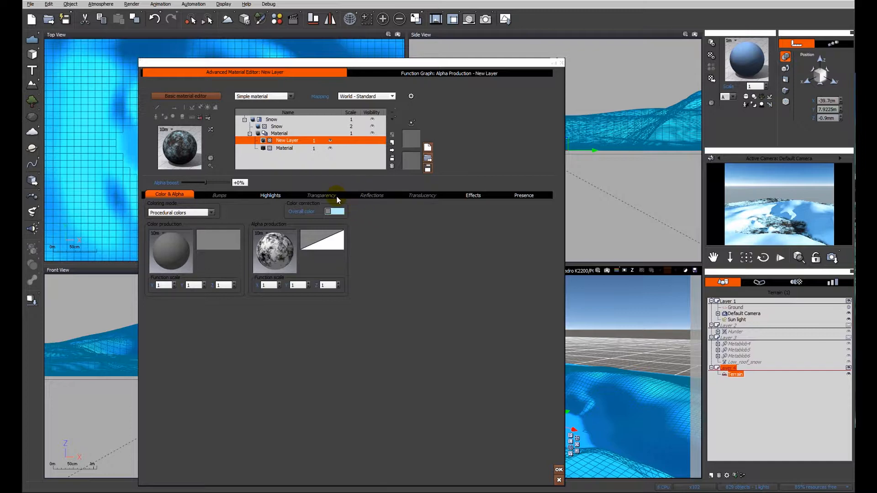
Set global transparency ~51%, reflective-with-angle ~91%, and highlight intensity 81% on the ice layer.
click(320, 196)
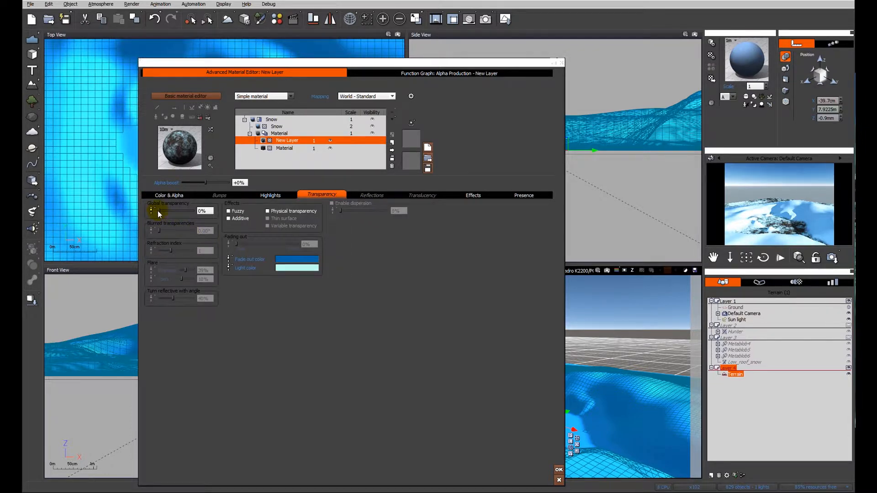
drag(151, 211, 179, 211)
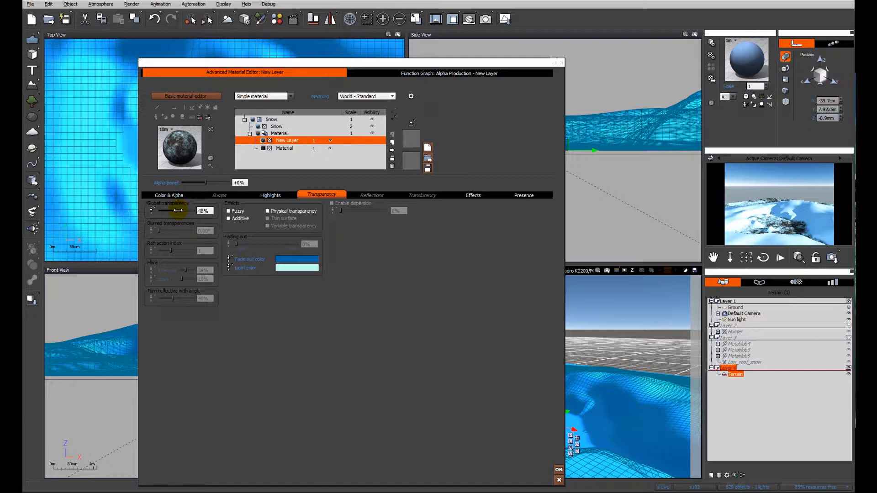
drag(177, 211, 179, 211)
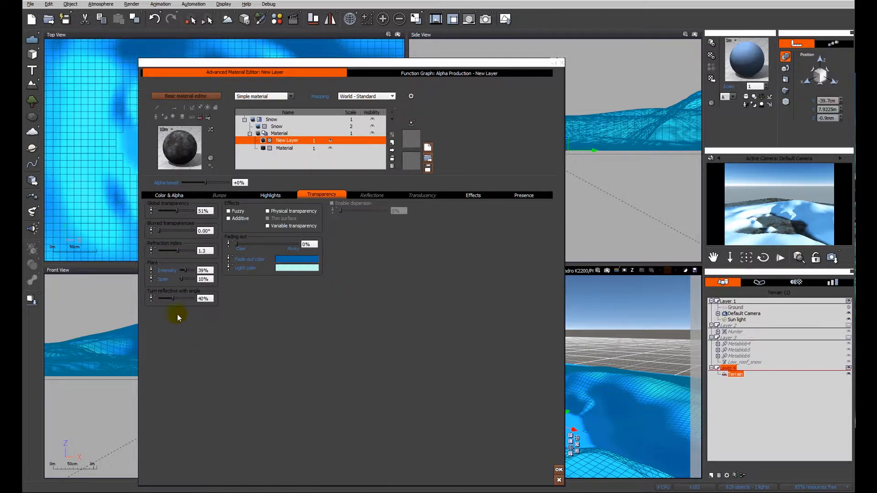
drag(169, 298, 190, 298)
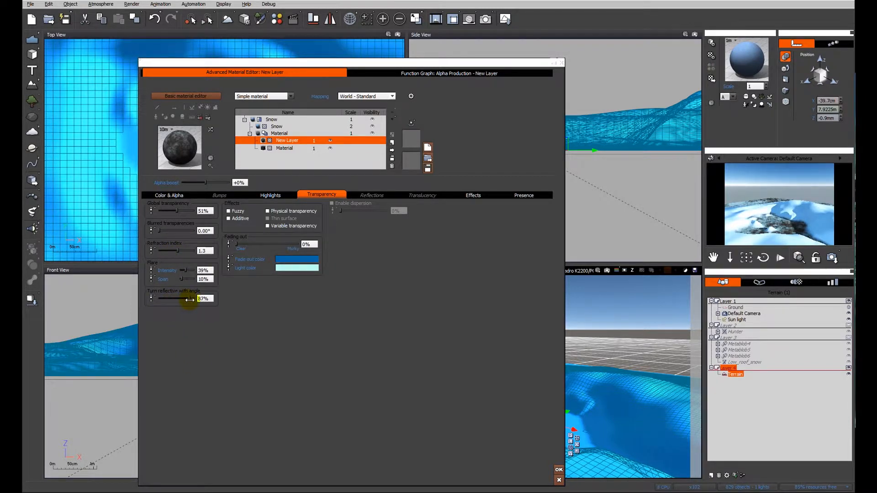
drag(187, 299, 190, 299)
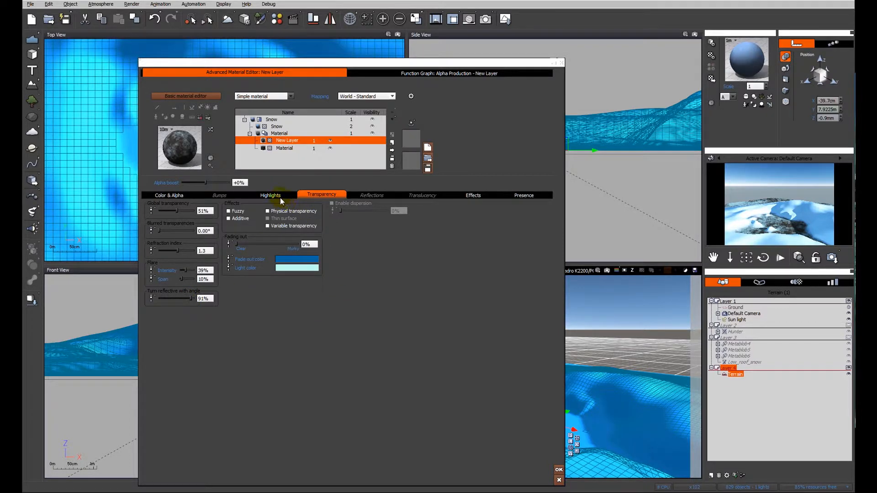
click(270, 195)
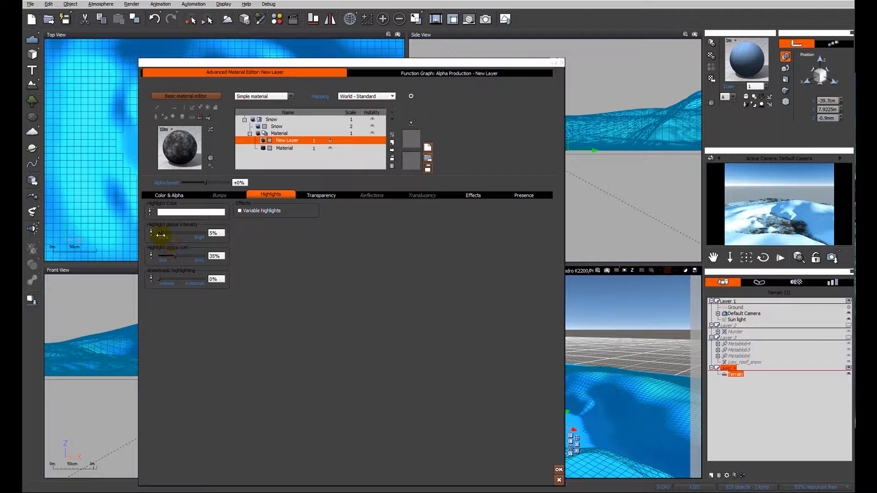
drag(161, 233, 198, 233)
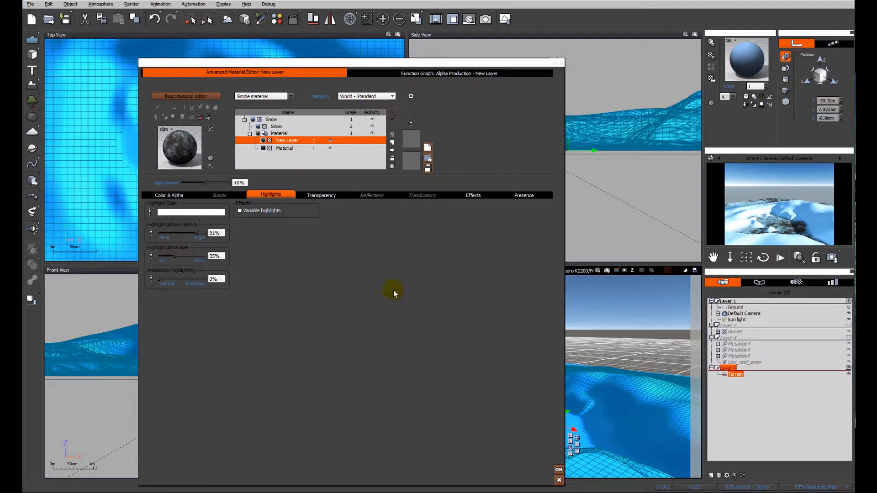
mouse_move(483, 32)
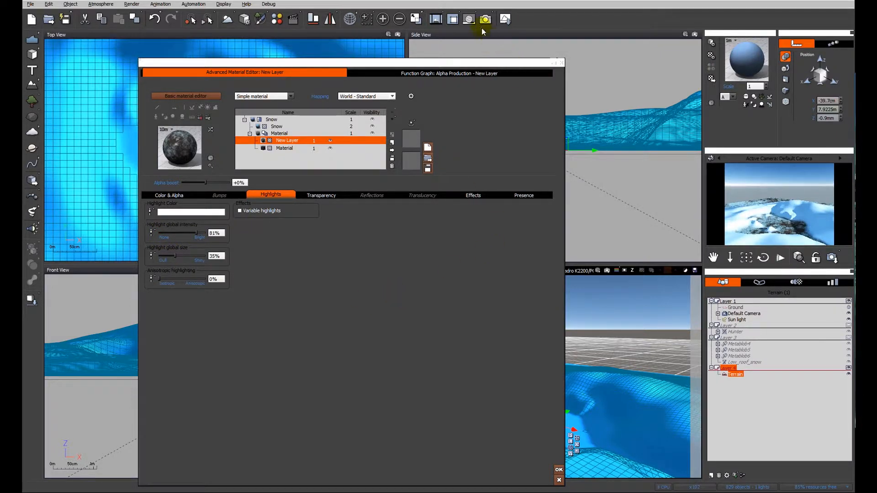
Render a preview of the icy terrain, then start choosing the ice layer's overall colour.
click(557, 469)
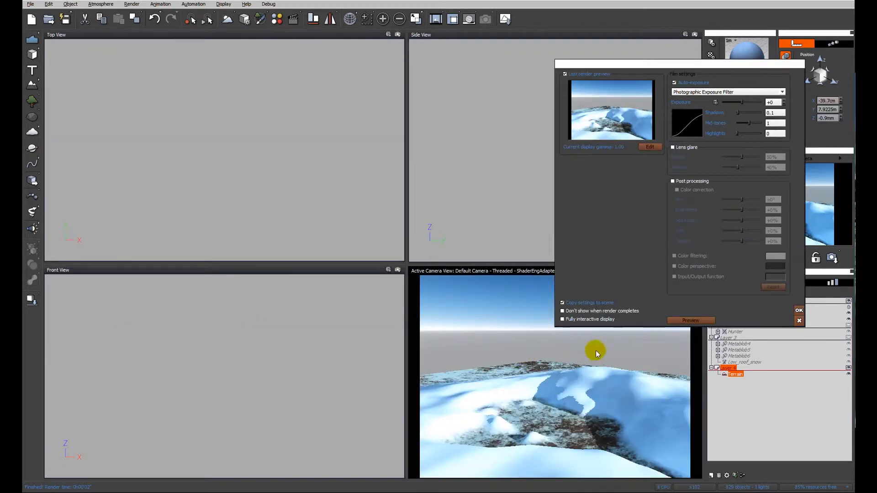
mouse_move(567, 451)
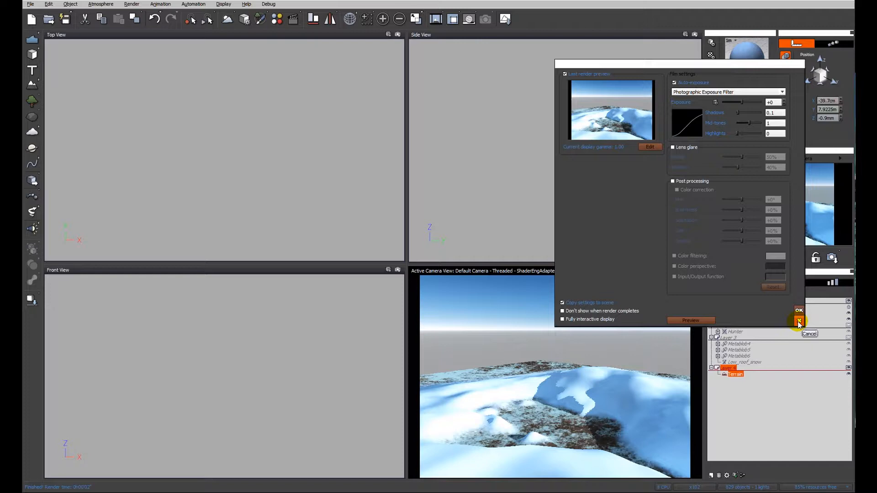
click(799, 320)
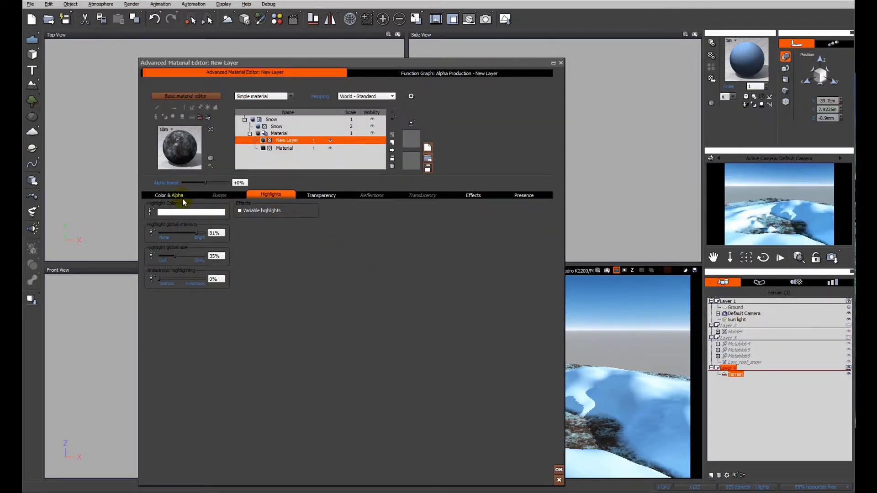
click(168, 196)
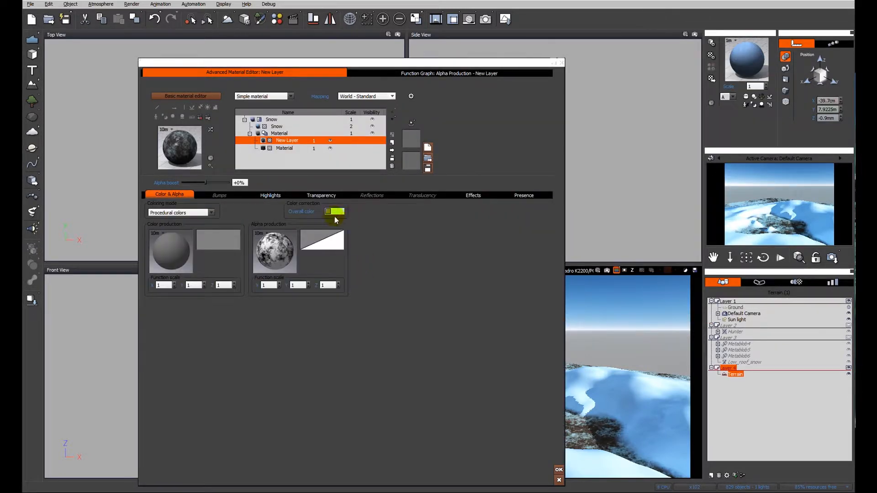
click(335, 211)
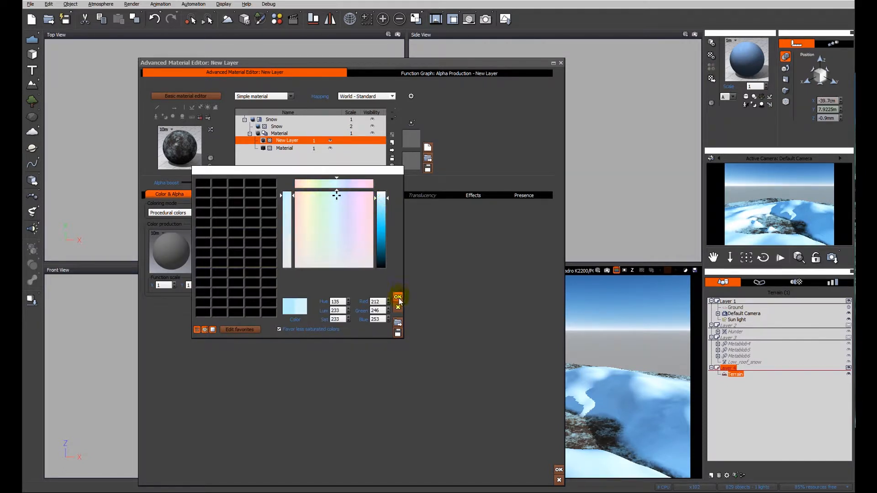
Confirm the pale blue overall colour and bring up the layer's bump function graph.
click(397, 297)
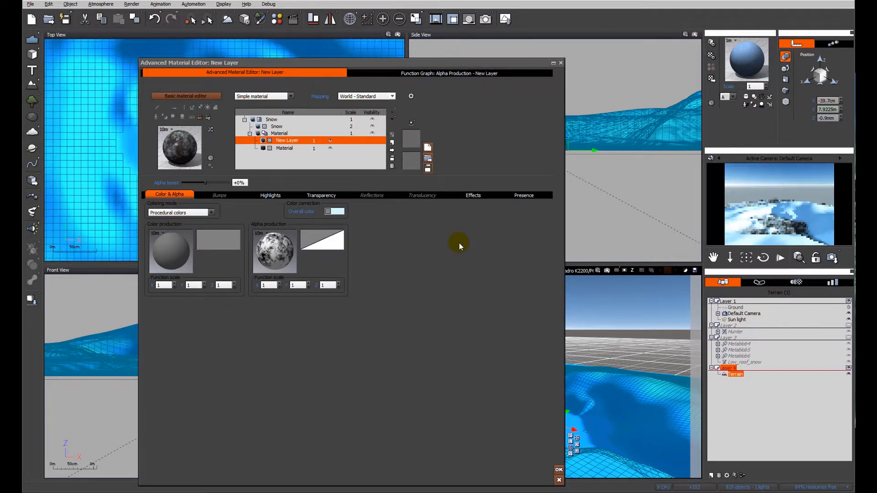
mouse_move(267, 209)
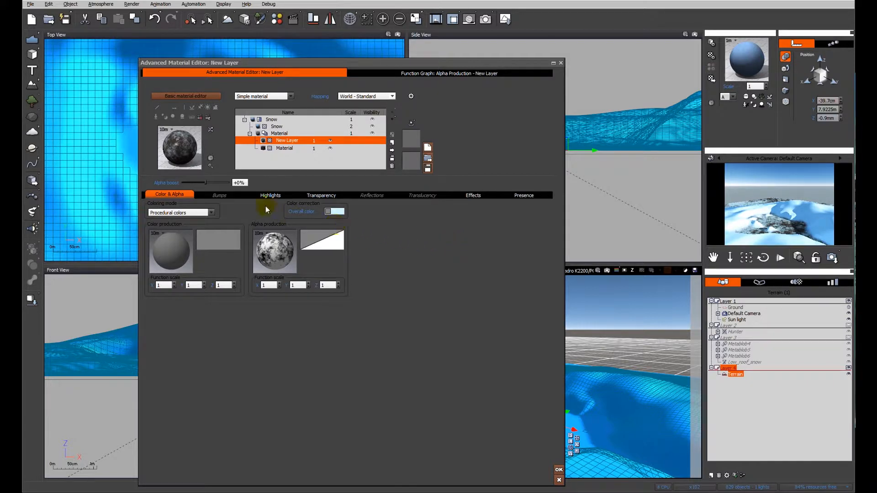
click(218, 195)
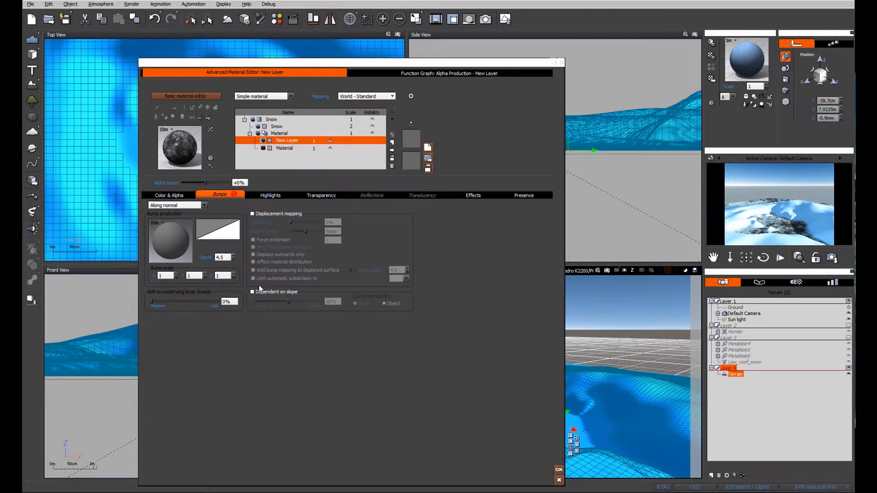
click(449, 72)
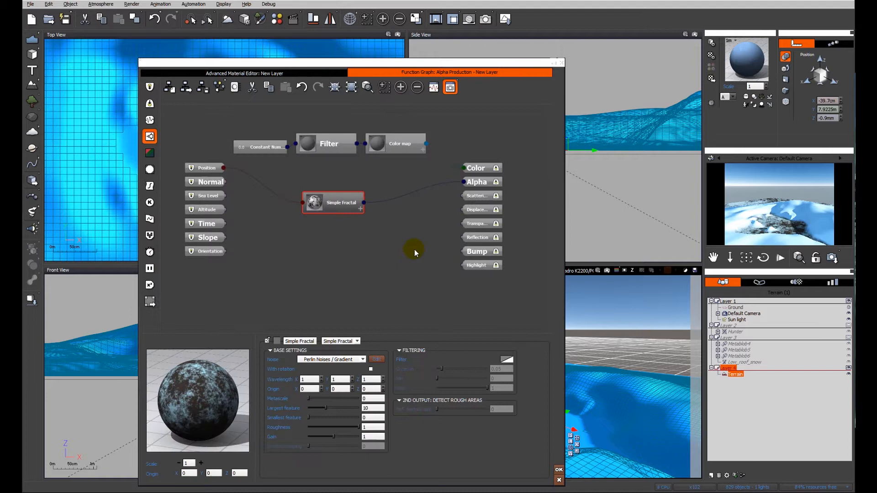
Add a Cracks line-pattern node driven by Position to the ice layer's graph.
drag(332, 203, 323, 174)
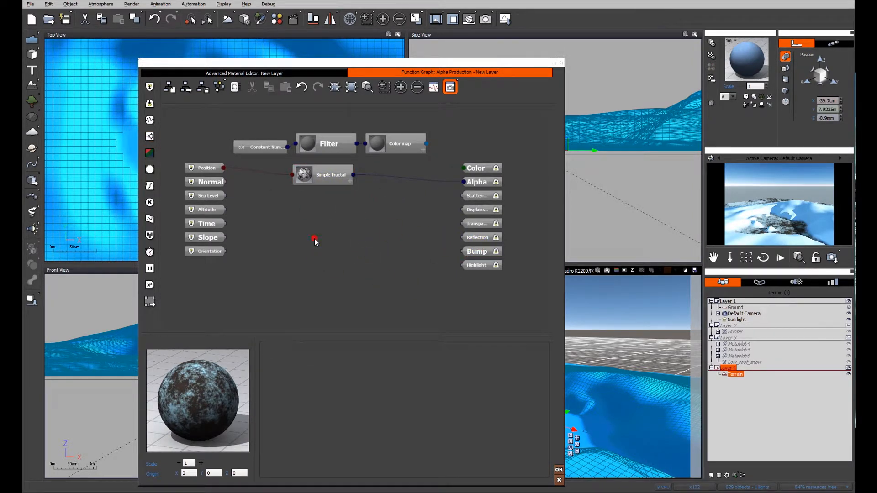
right_click(315, 240)
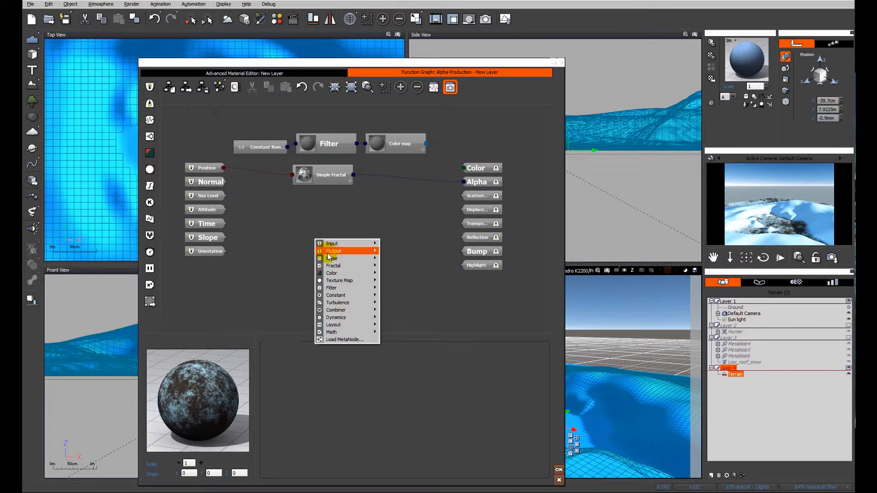
mouse_move(332, 257)
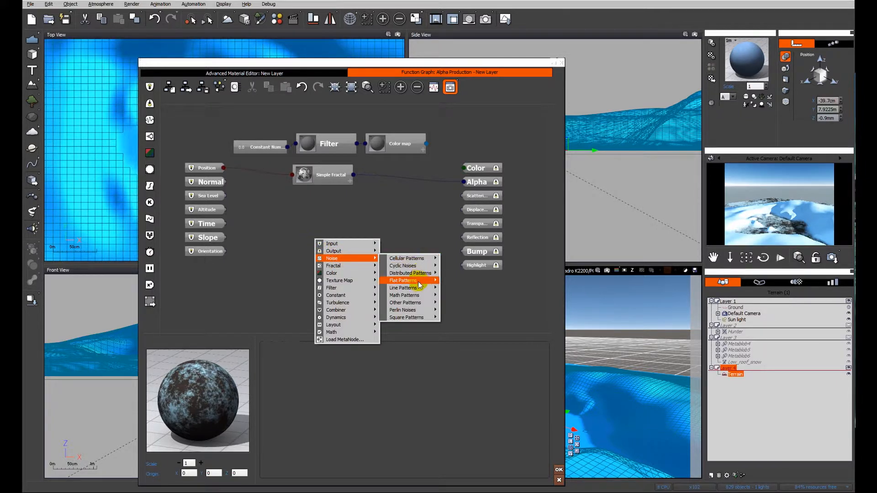
mouse_move(404, 288)
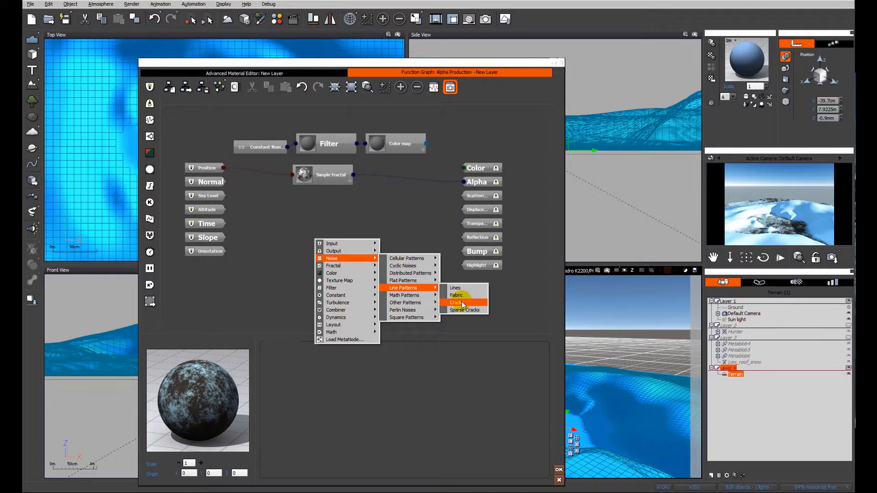
click(457, 303)
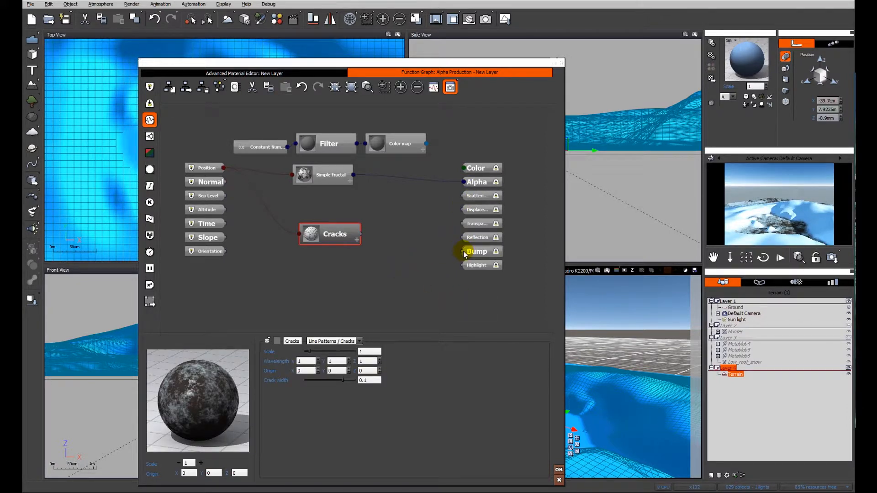
Link Cracks to the Bump output and lower the crack scale to about 0.35.
drag(358, 234, 482, 252)
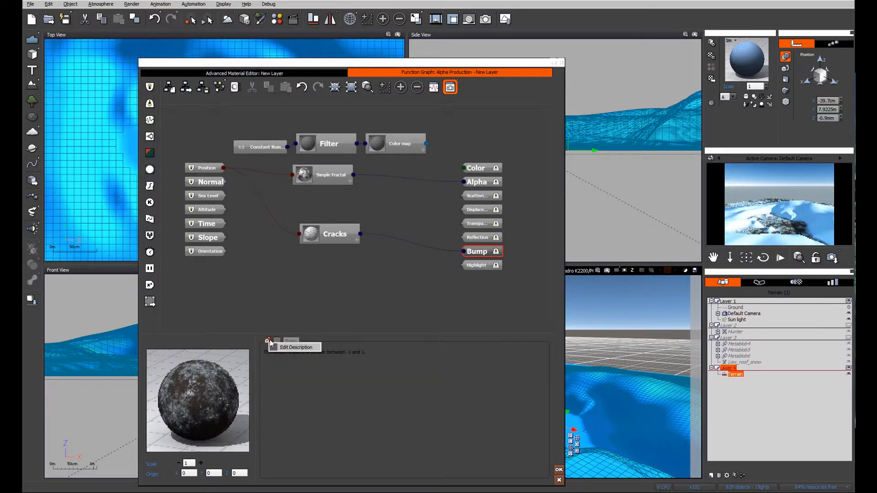
click(269, 341)
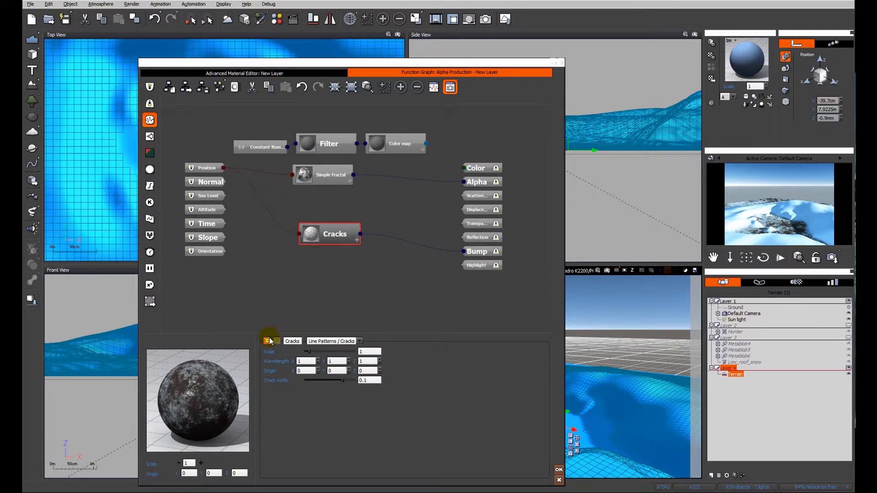
click(268, 340)
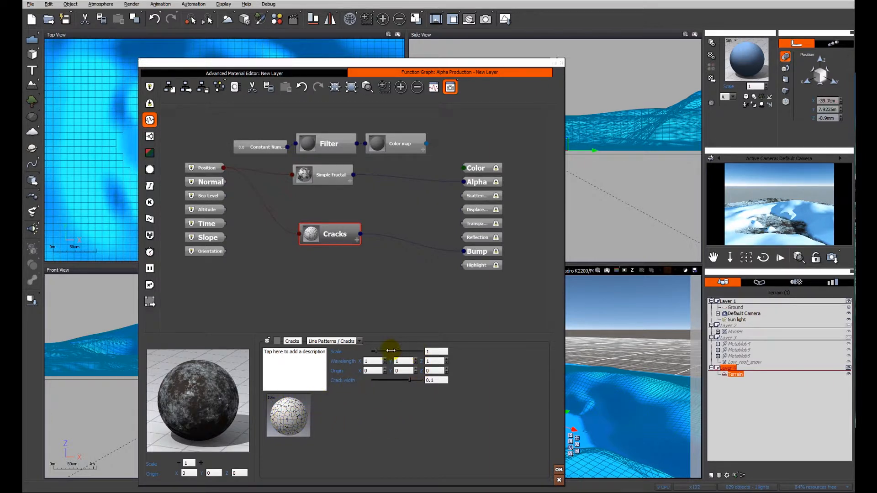
drag(392, 351, 385, 351)
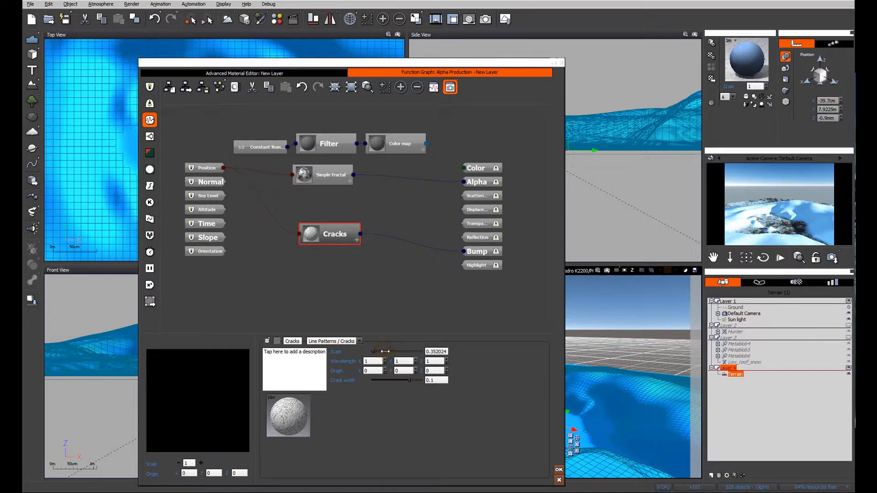
drag(387, 351, 382, 350)
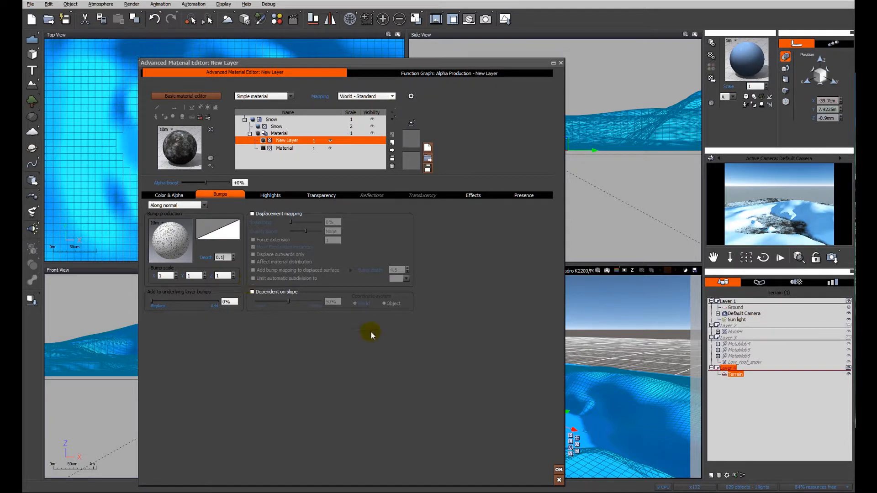
mouse_move(475, 261)
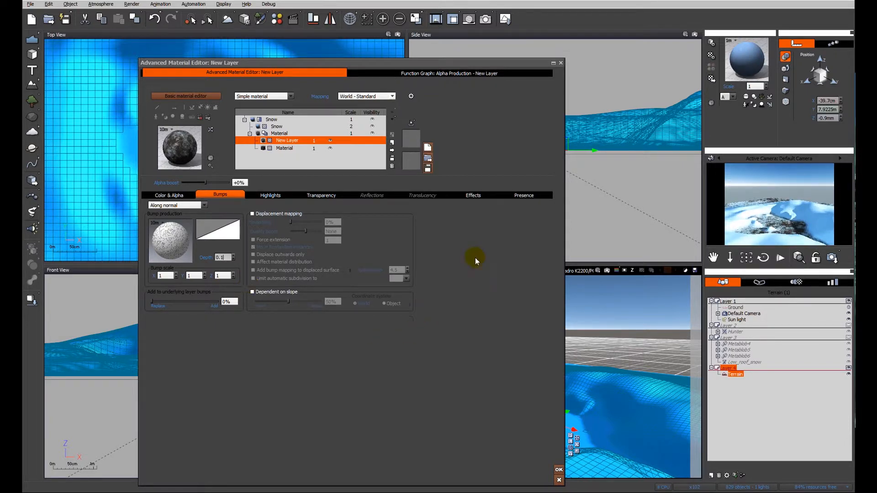
Render a preview, discarding the oldest stored renders from the stack.
click(558, 470)
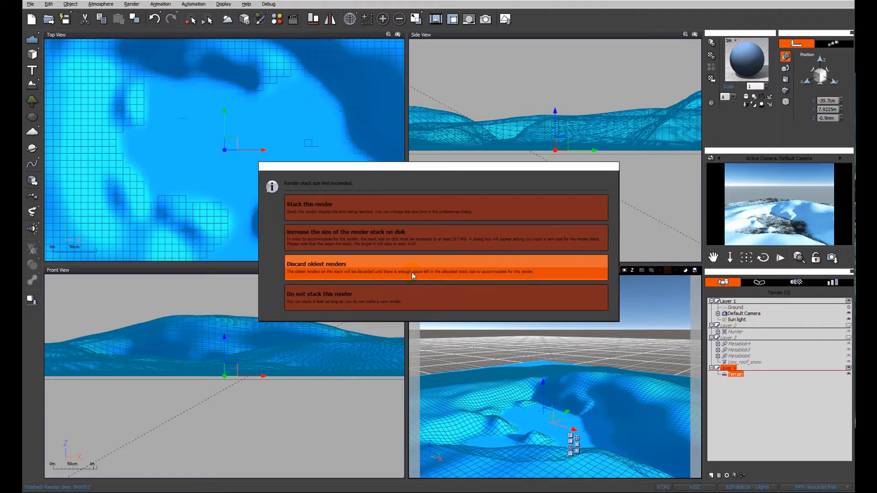
click(411, 268)
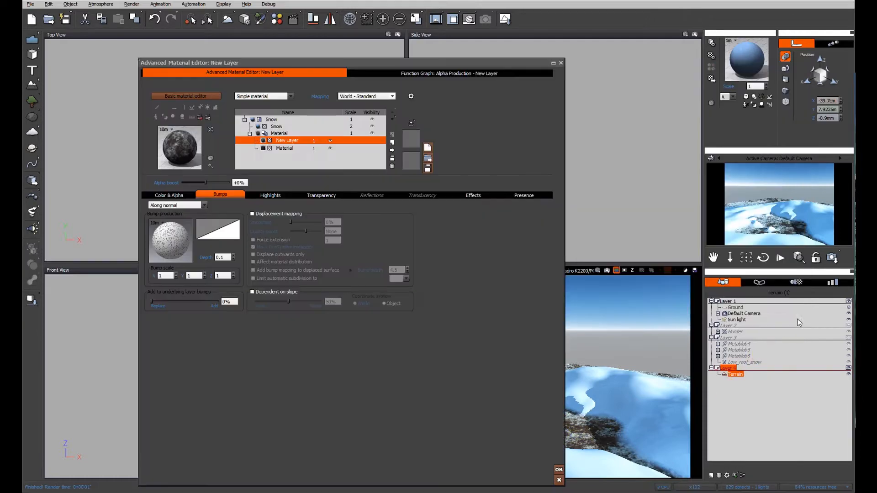
Set the ice layer's global reflectivity to 15% and close the material editor.
click(372, 196)
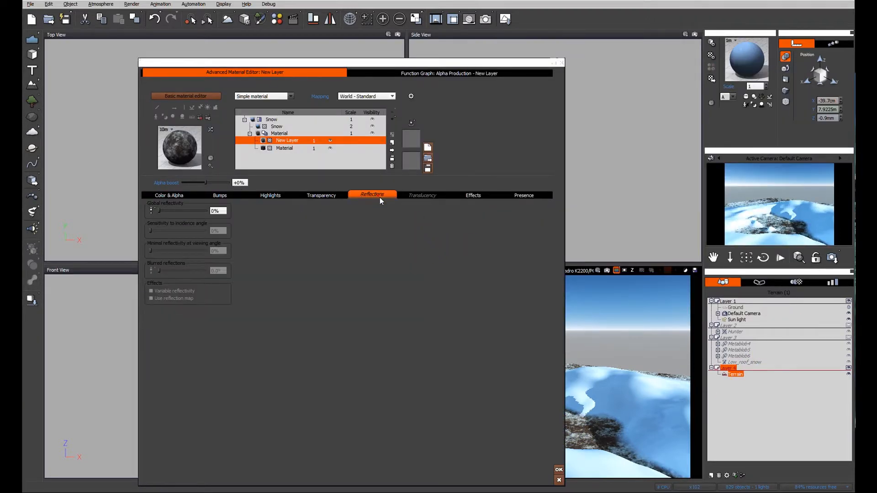
drag(155, 211, 168, 211)
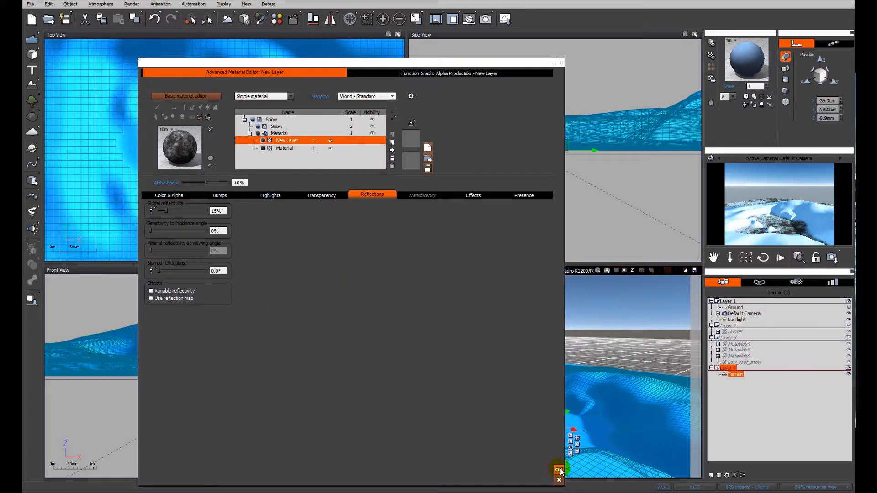
click(557, 469)
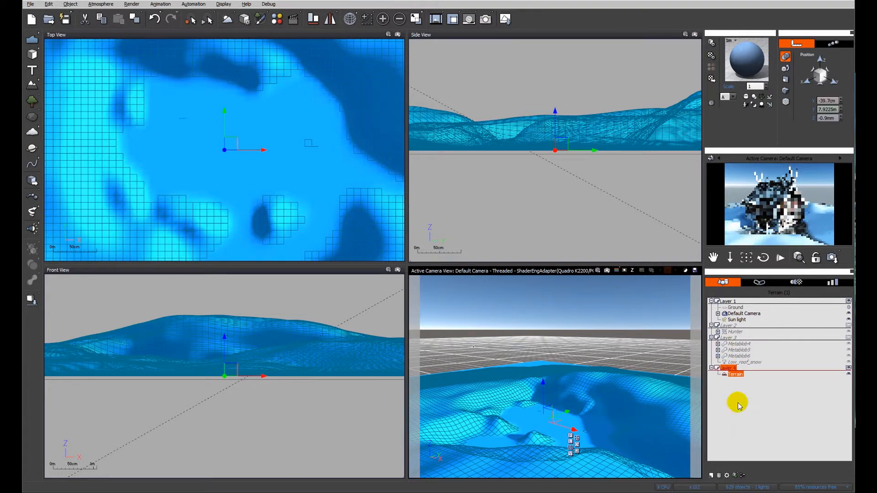
Render the snowy cabin scene on the icy terrain.
click(485, 18)
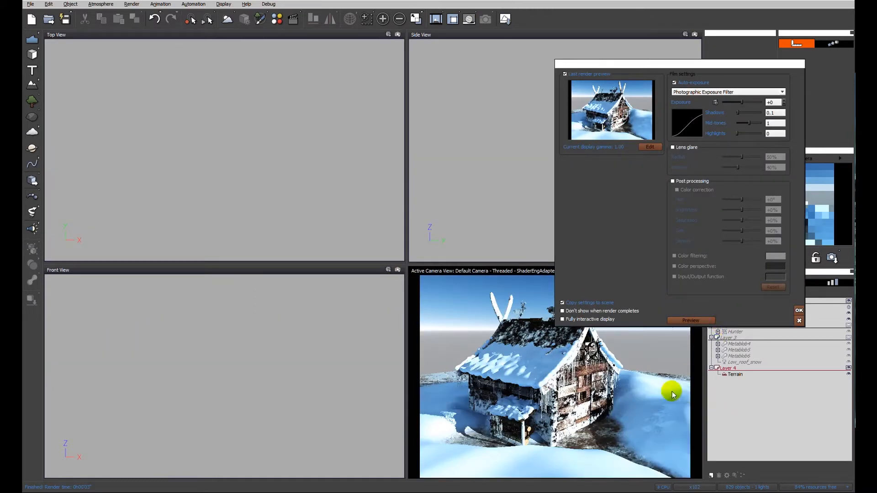
mouse_move(541, 483)
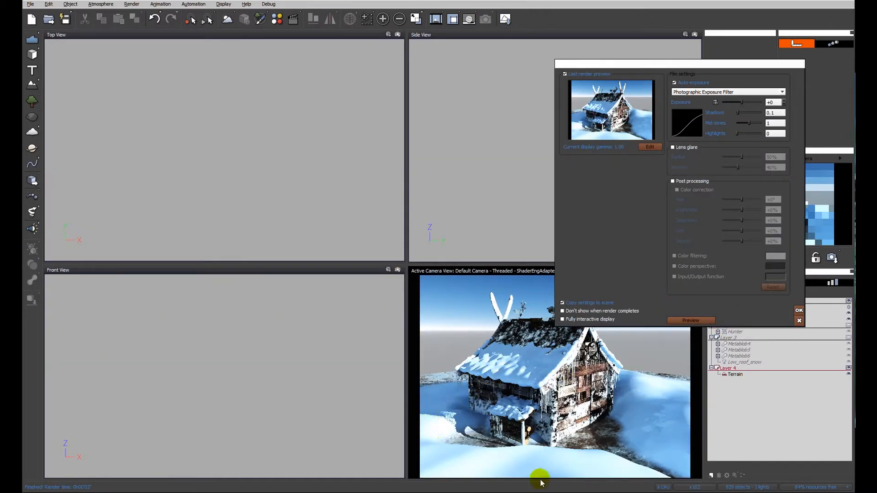
mouse_move(666, 445)
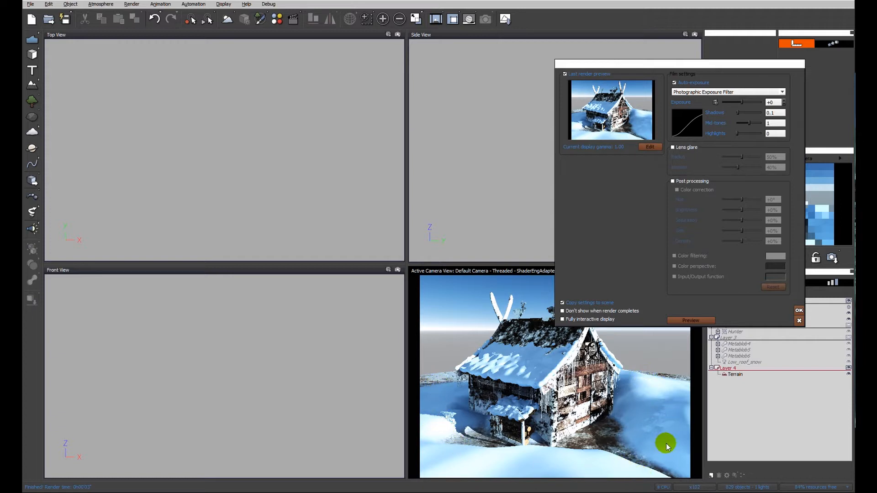
mouse_move(685, 456)
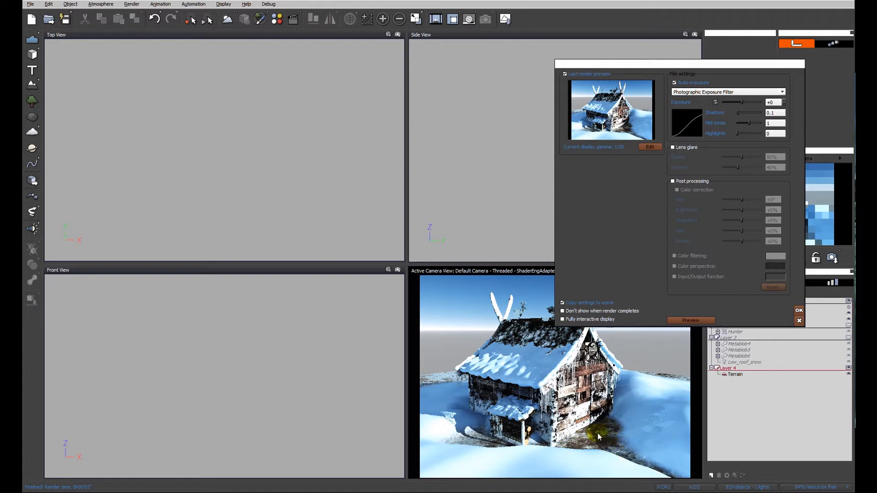
mouse_move(494, 465)
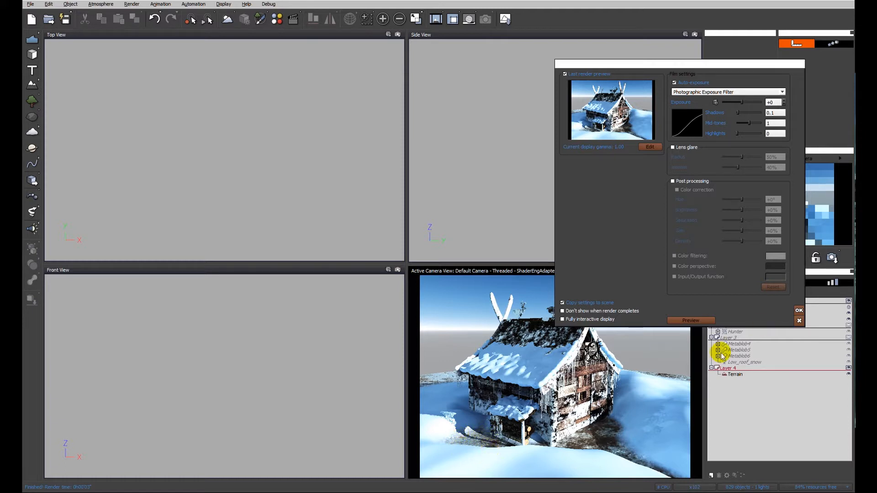
Reopen the terrain material, inspect the Cracks node in the bump graph, and close the editor.
click(798, 320)
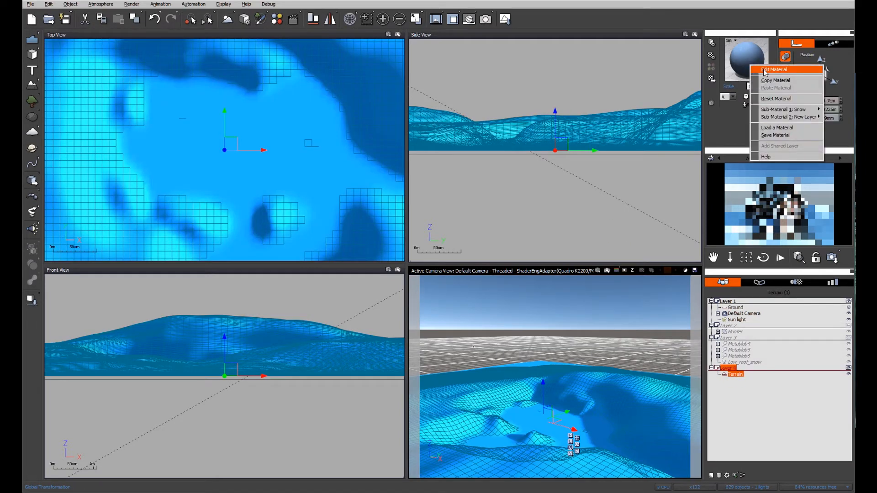
click(774, 69)
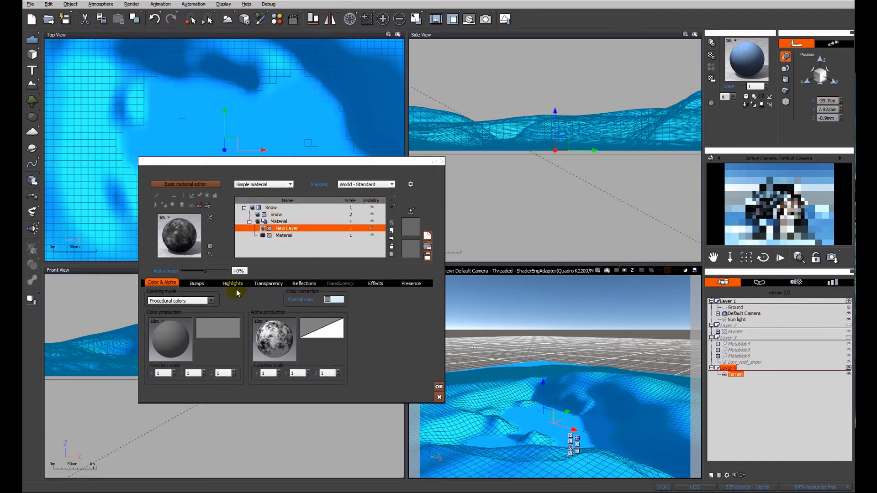
click(196, 283)
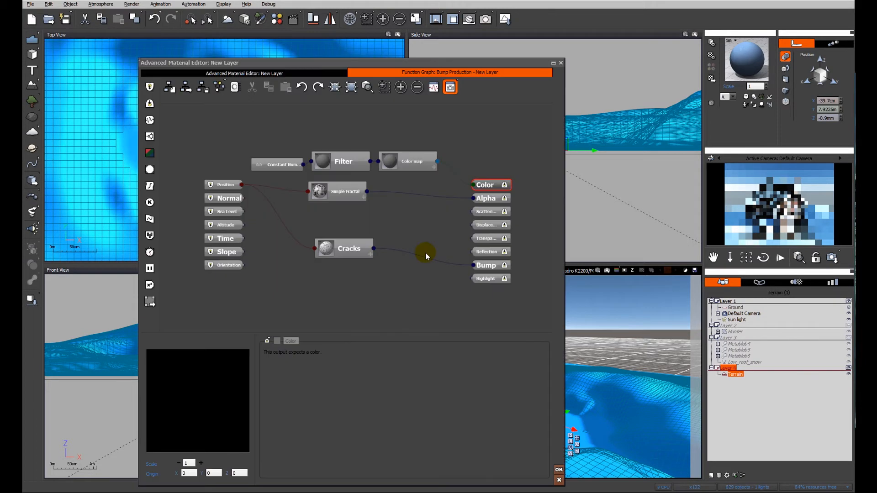
click(349, 249)
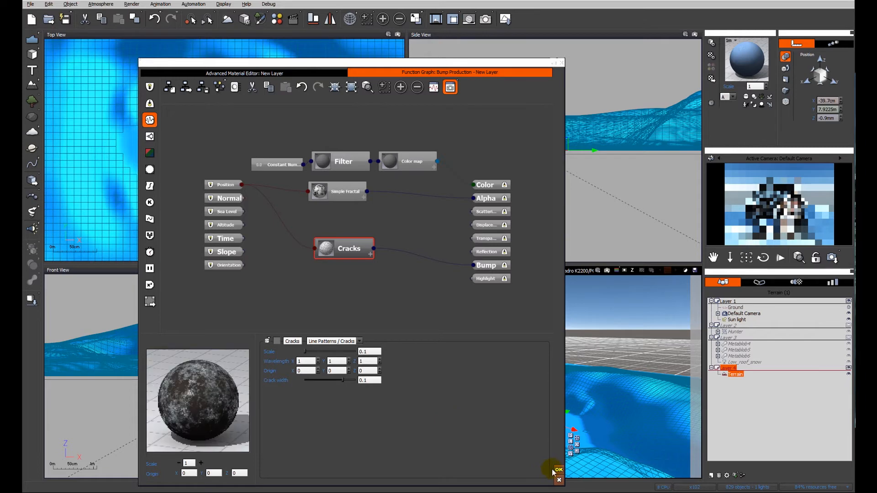
click(557, 469)
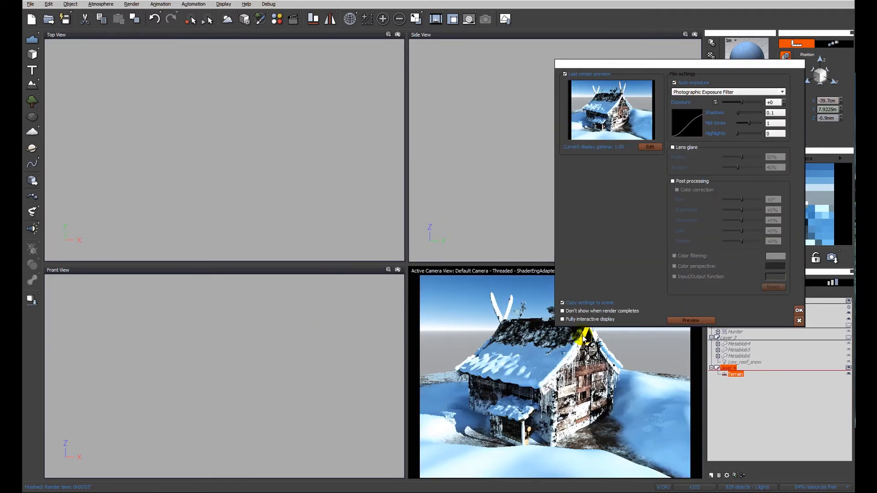
Accept the post-render options with OK, keeping the finished snowy cabin render.
click(799, 311)
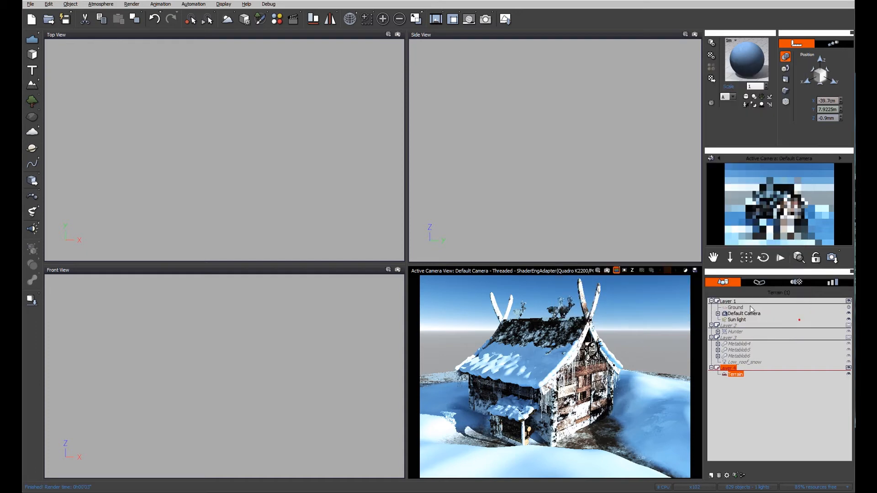